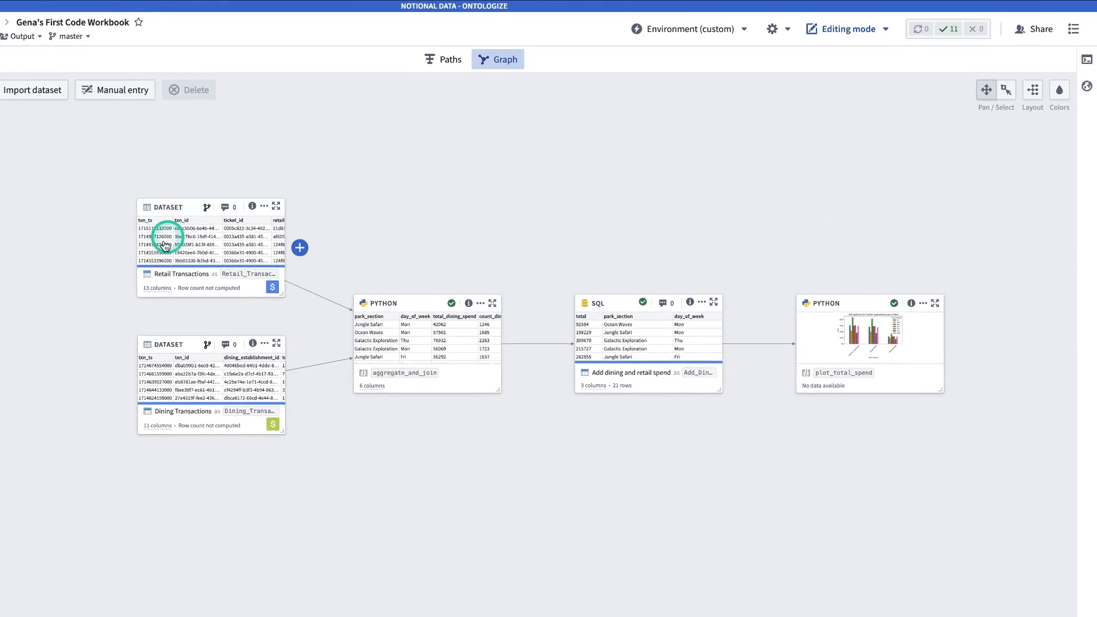
mouse_move(353, 538)
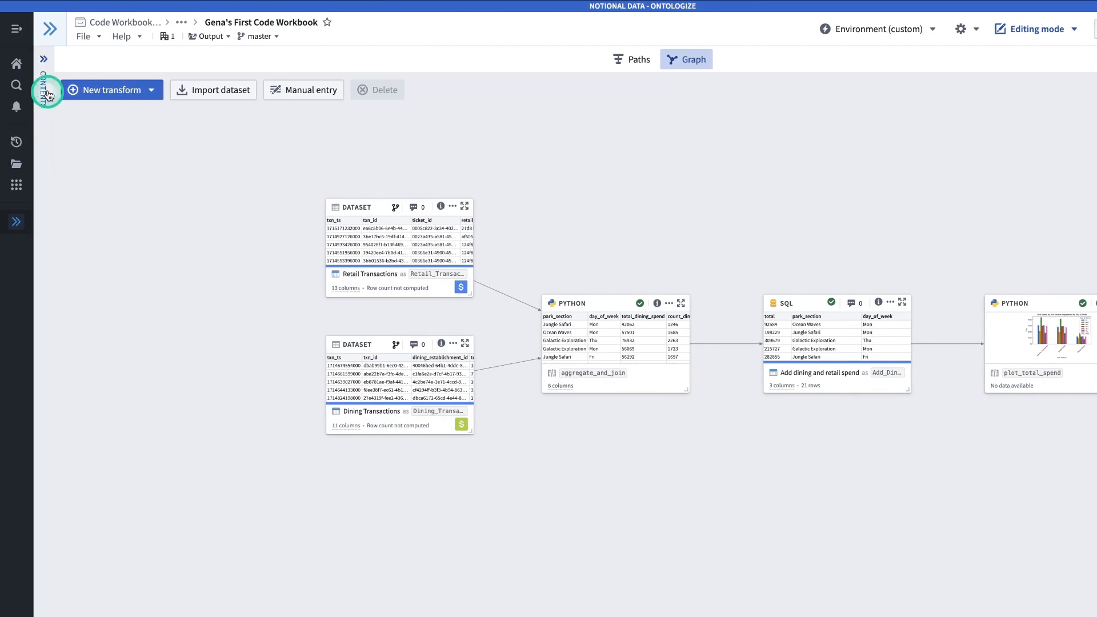
- Show the workbook contents and view the global Python code with its matplotlib imports
left_click(45, 76)
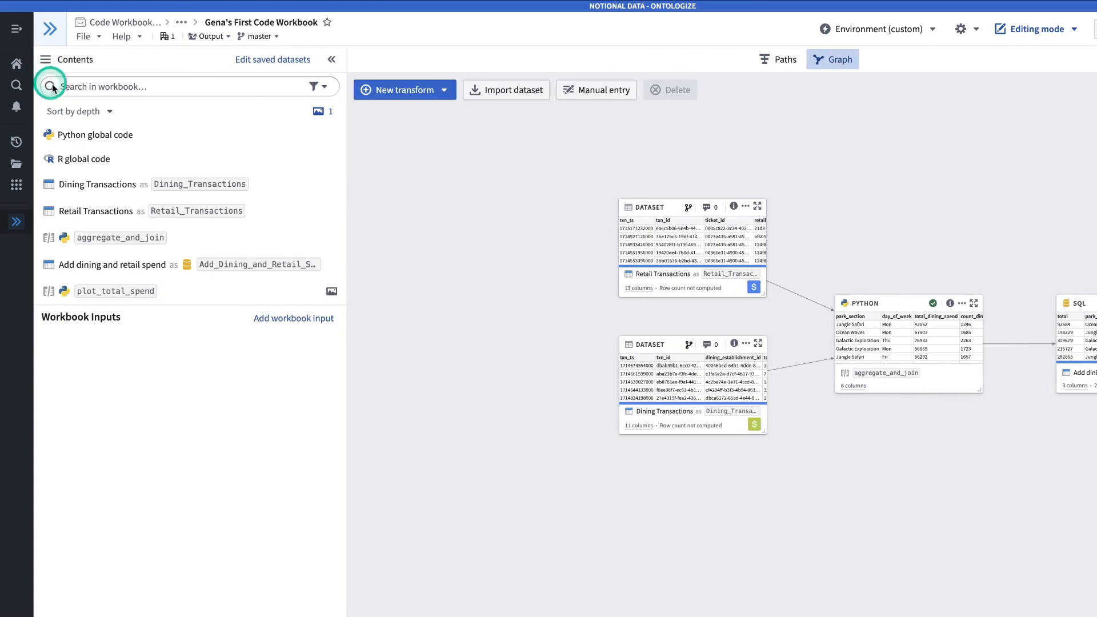
mouse_move(299, 360)
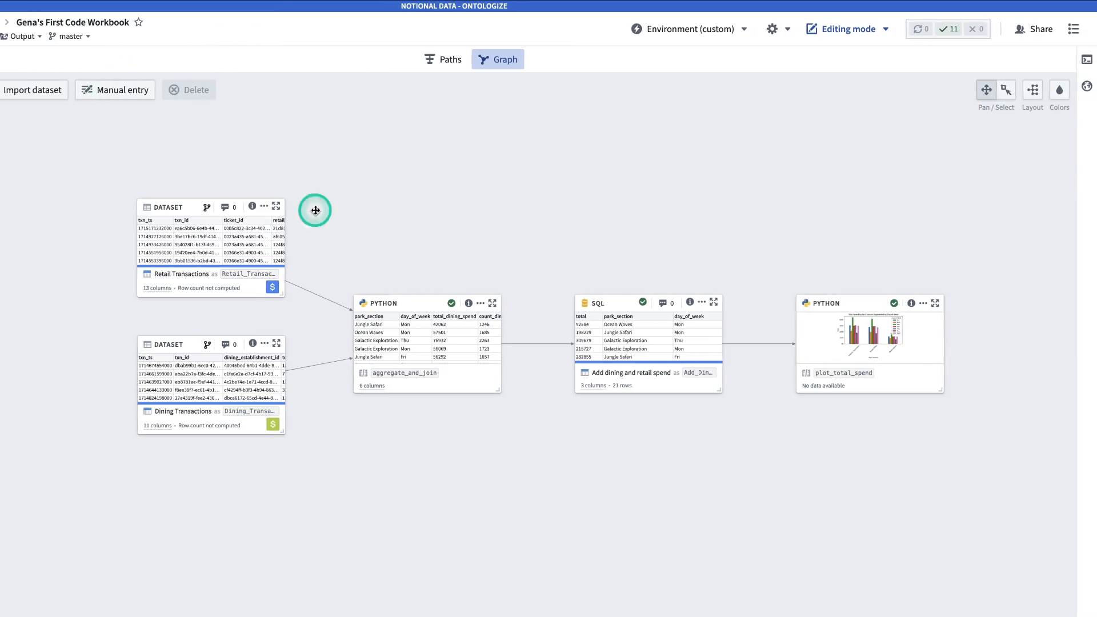
left_click(1076, 29)
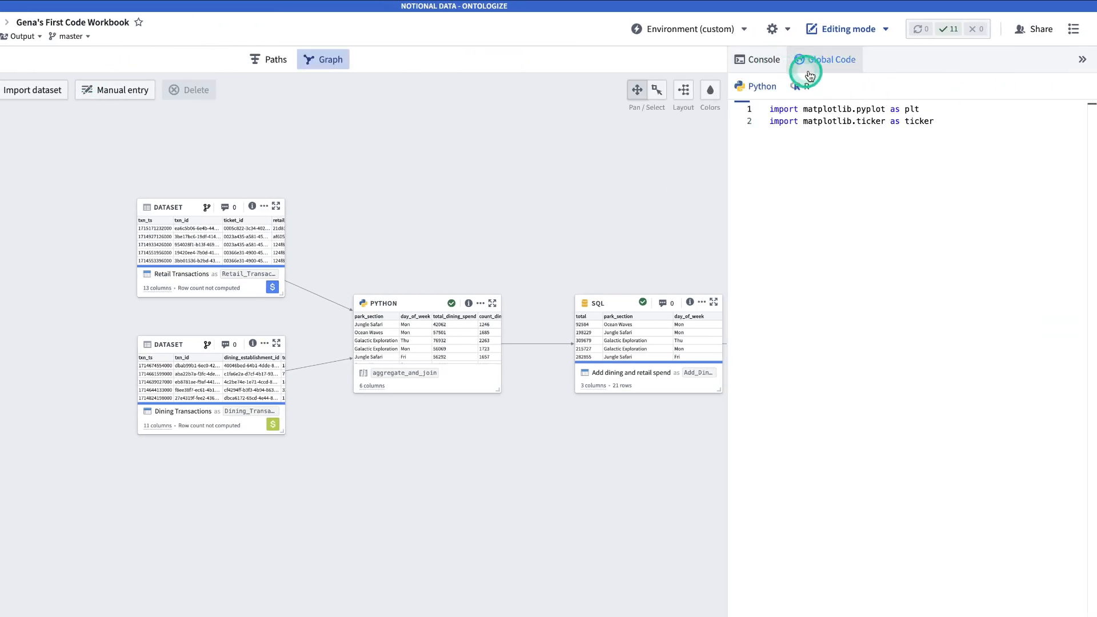
left_click(829, 58)
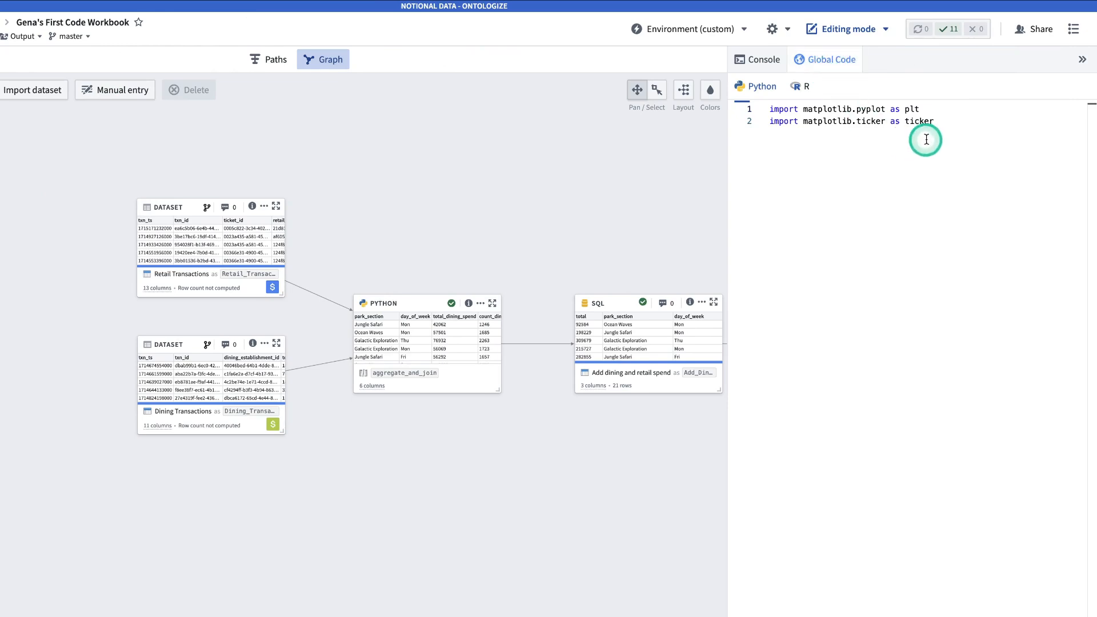
mouse_move(940, 135)
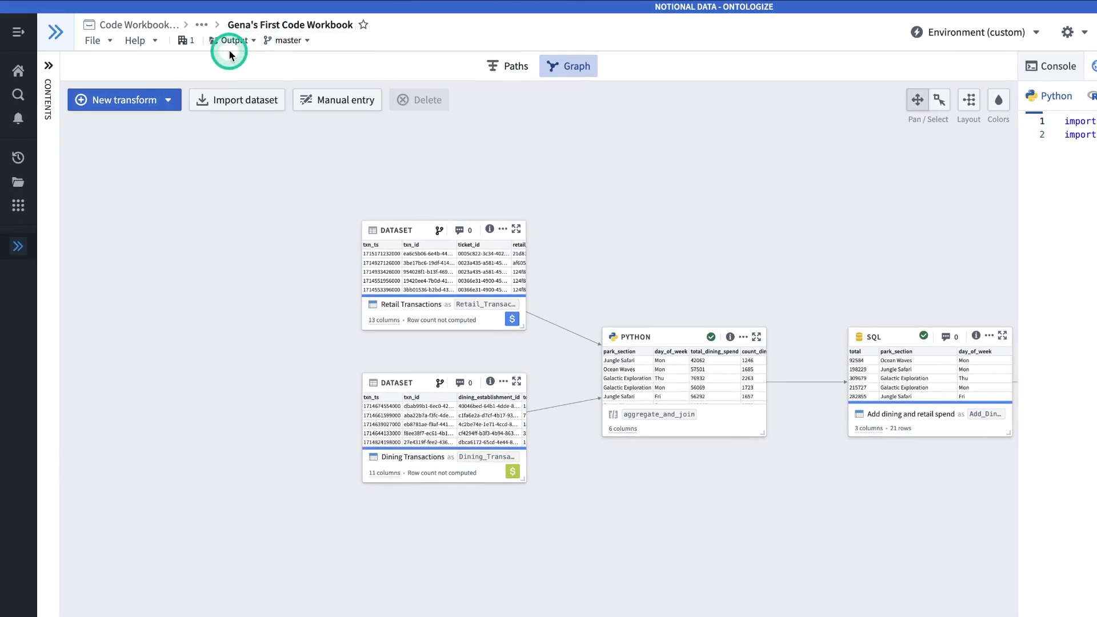
- Check that new datasets save to workbook-output, then close the output folder details
left_click(231, 40)
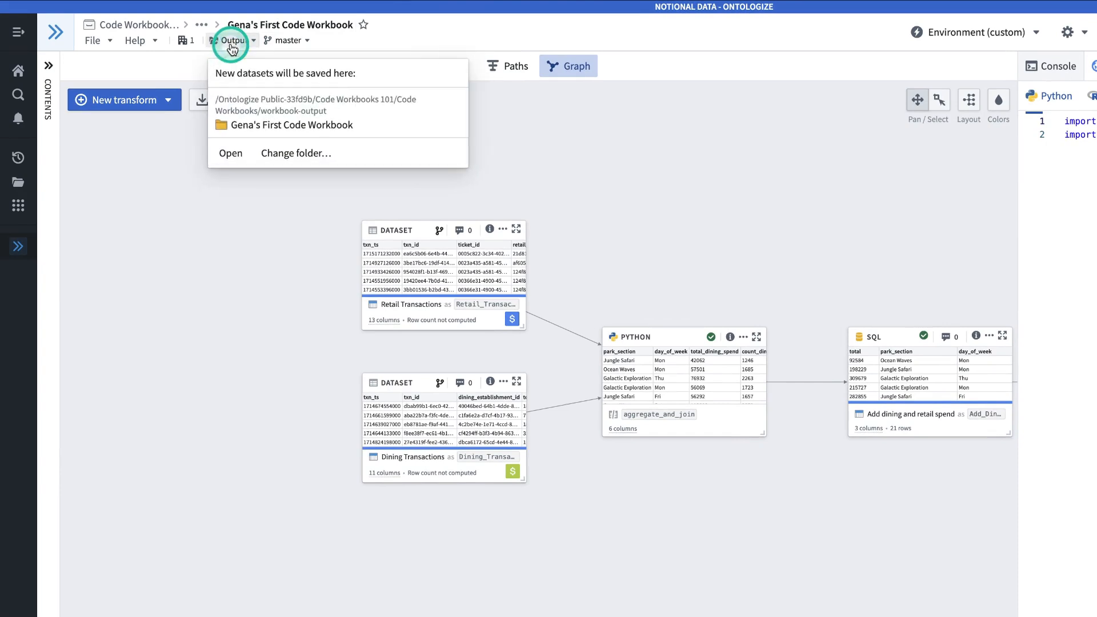
mouse_move(235, 51)
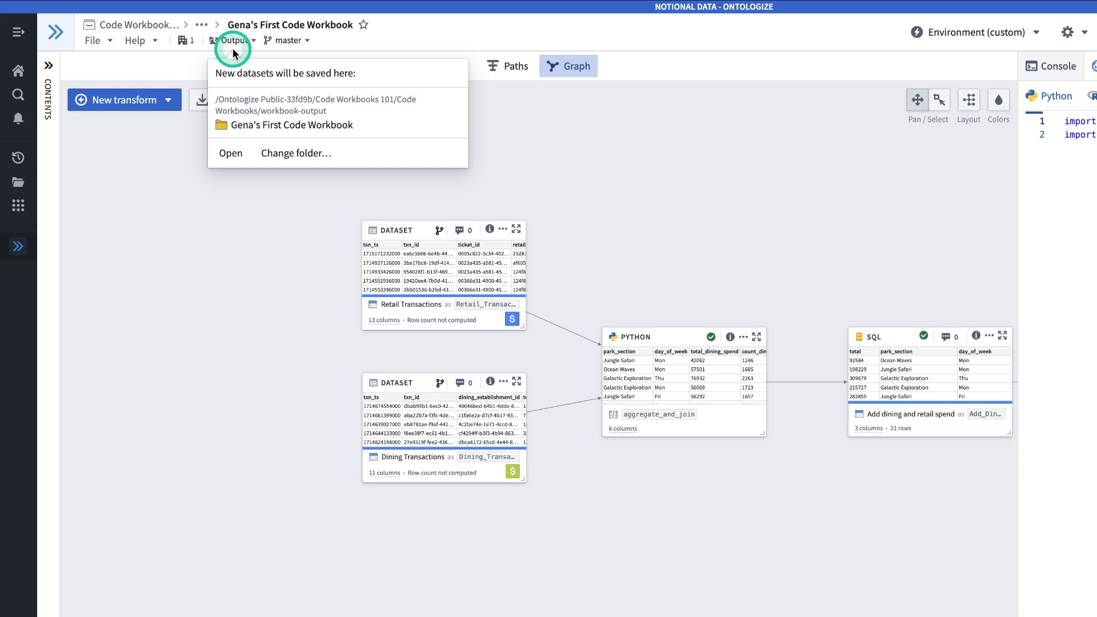
mouse_move(233, 40)
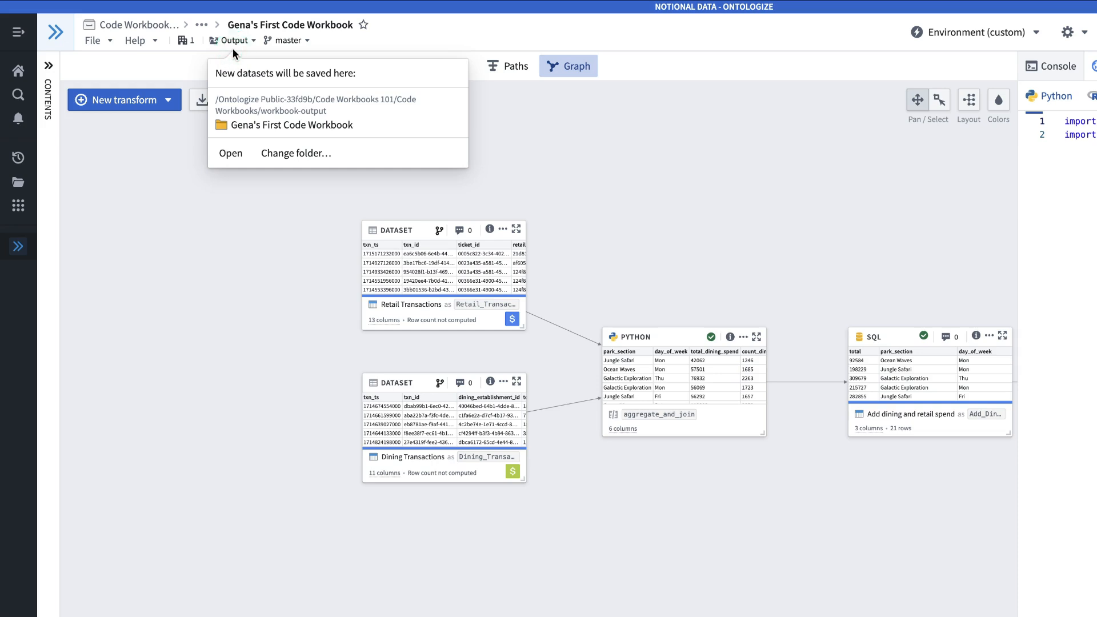
left_click(282, 40)
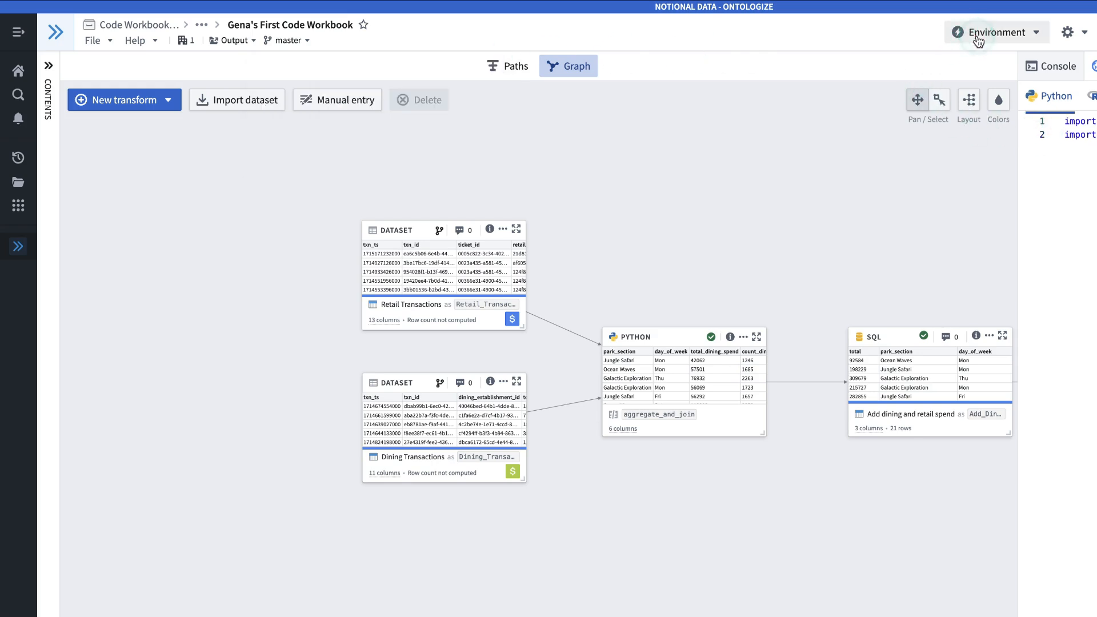
- Start customizing a copy of the default environment profile
left_click(996, 32)
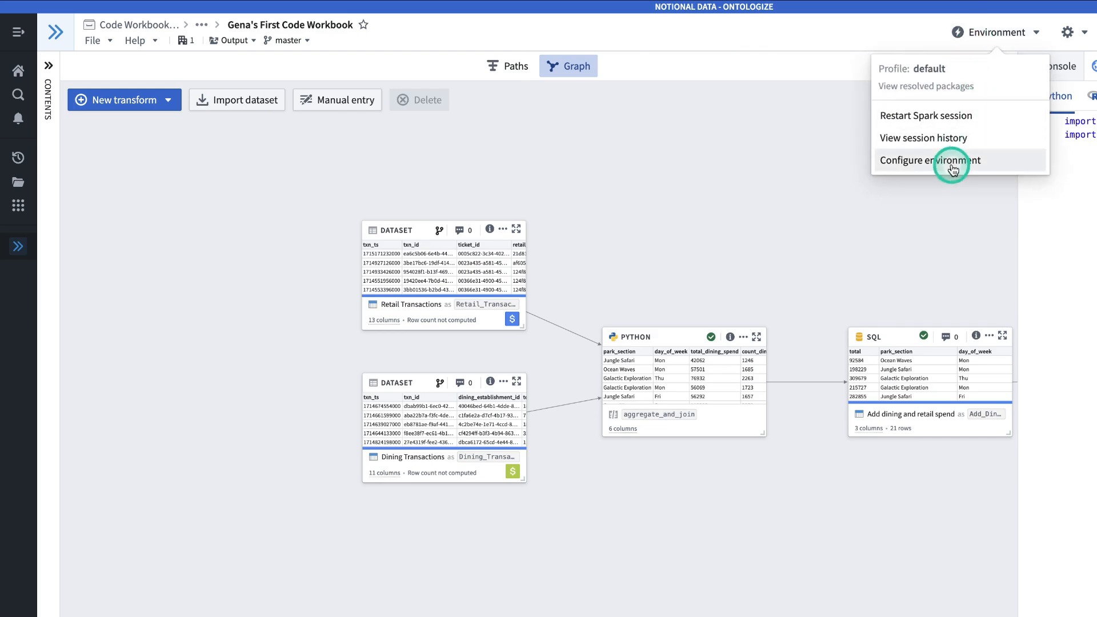
left_click(932, 160)
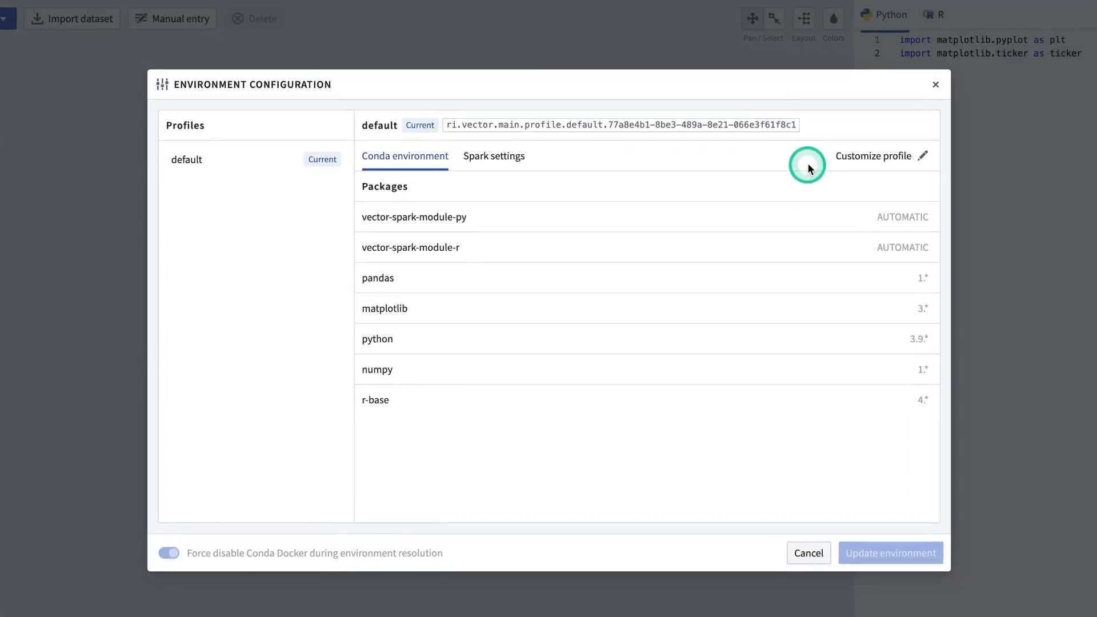
left_click(872, 155)
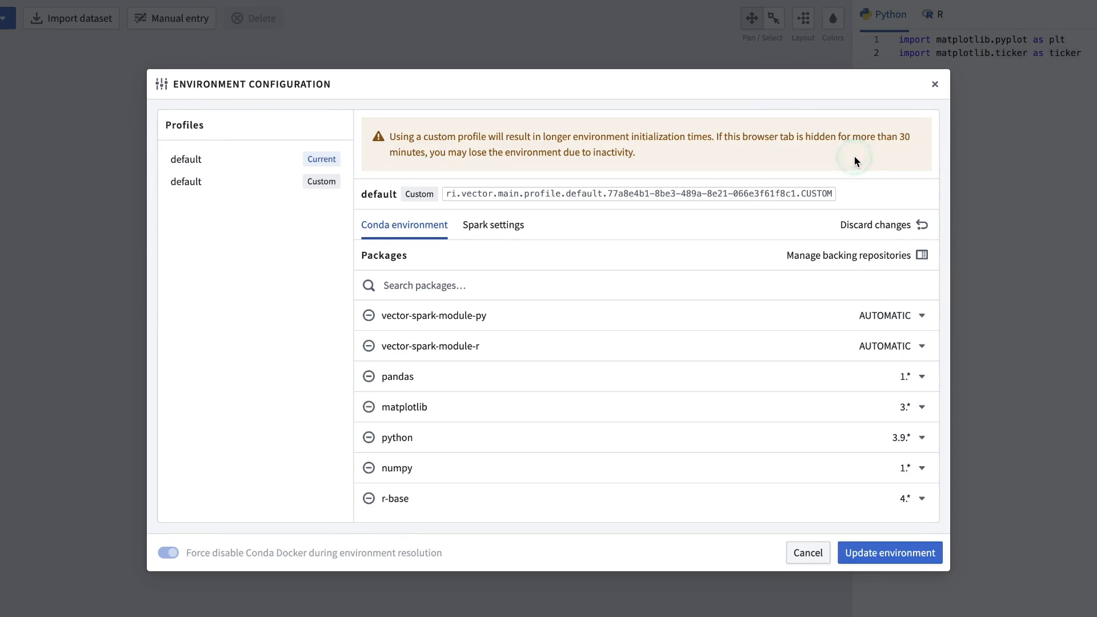
- Search the packages list for 'seabo' and update the workbook environment
type("s")
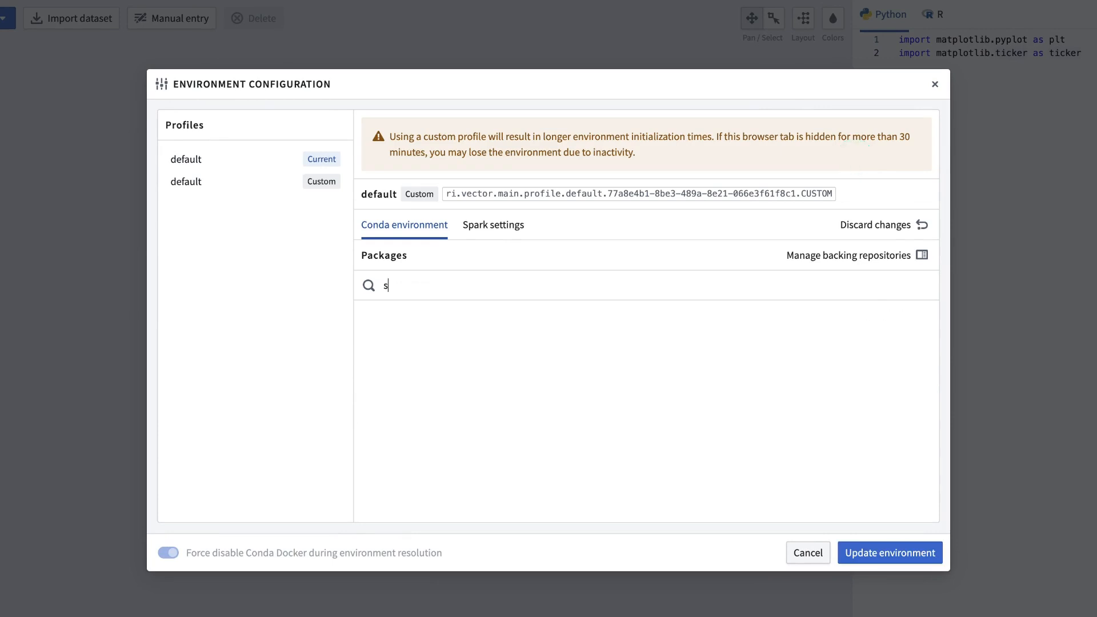
type("eabo")
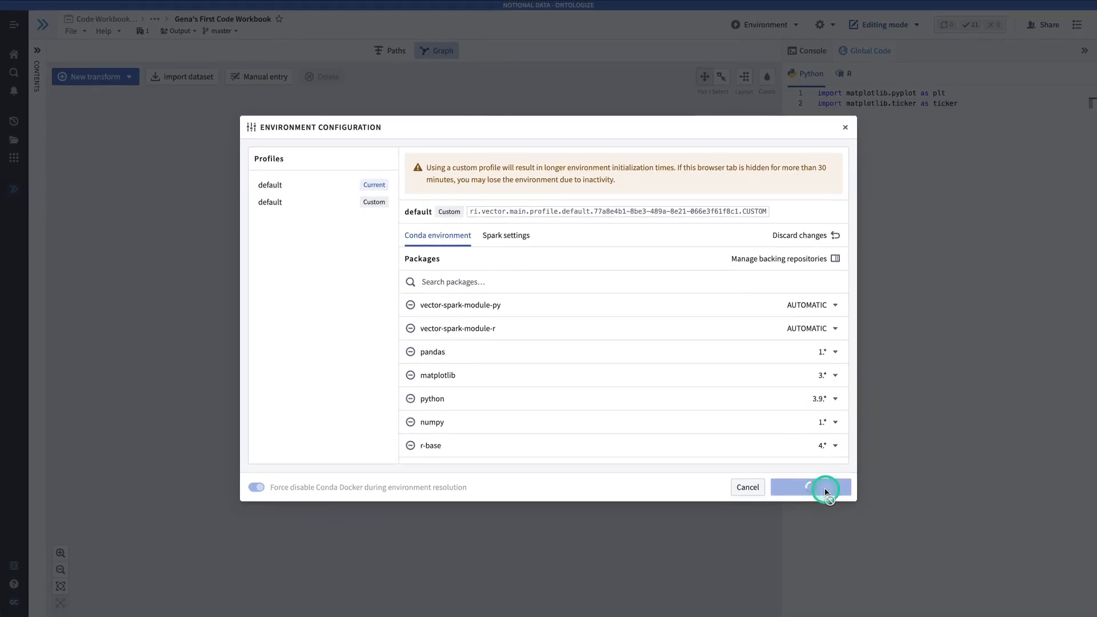
left_click(810, 486)
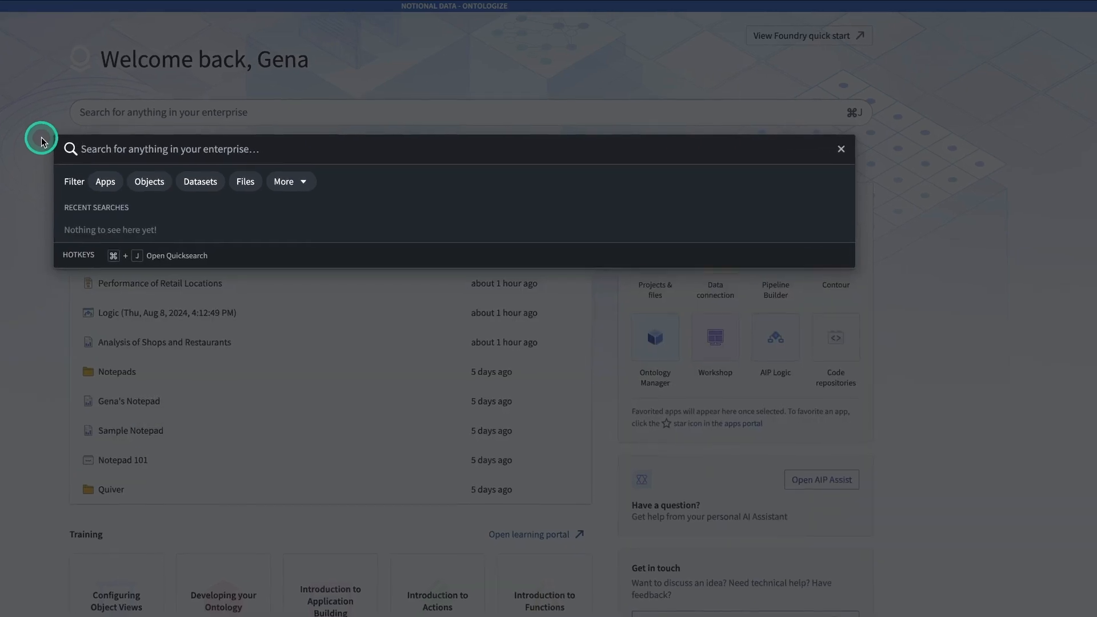
- Search 'code work' and launch the Code Workbook platform app
type("code work")
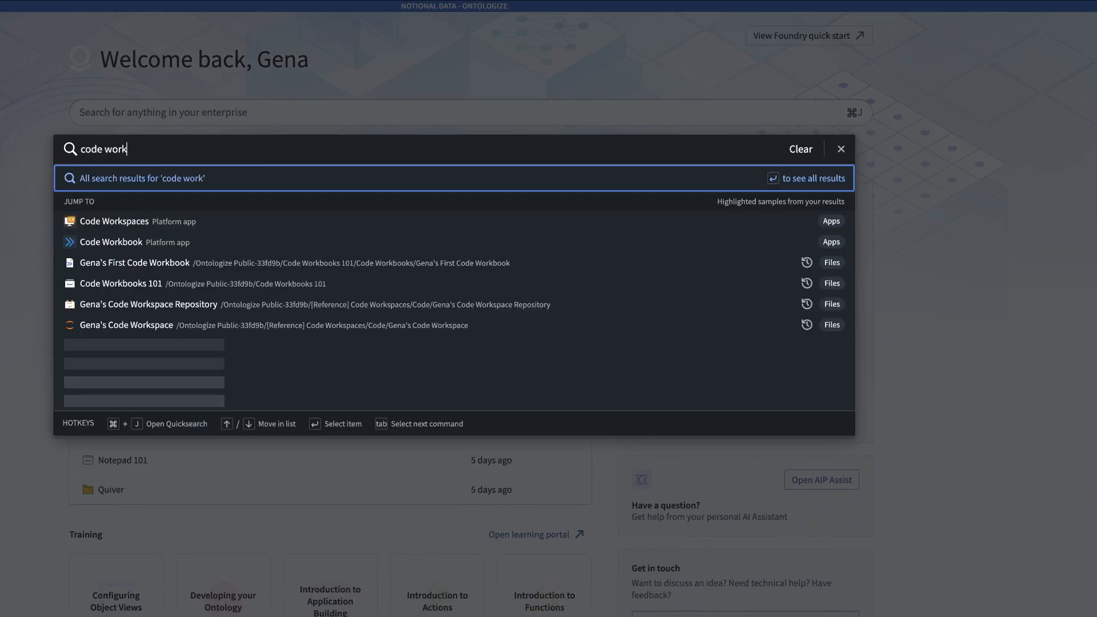
left_click(841, 148)
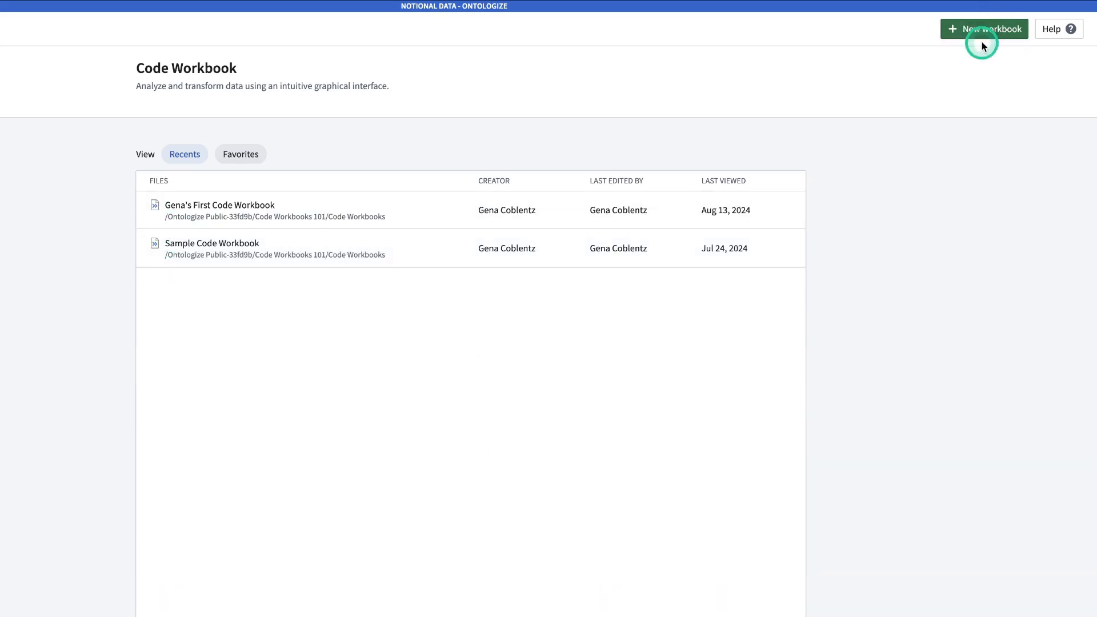
- Create and save a new workbook named 'Revenue Analysis' in Code Workbooks
left_click(984, 28)
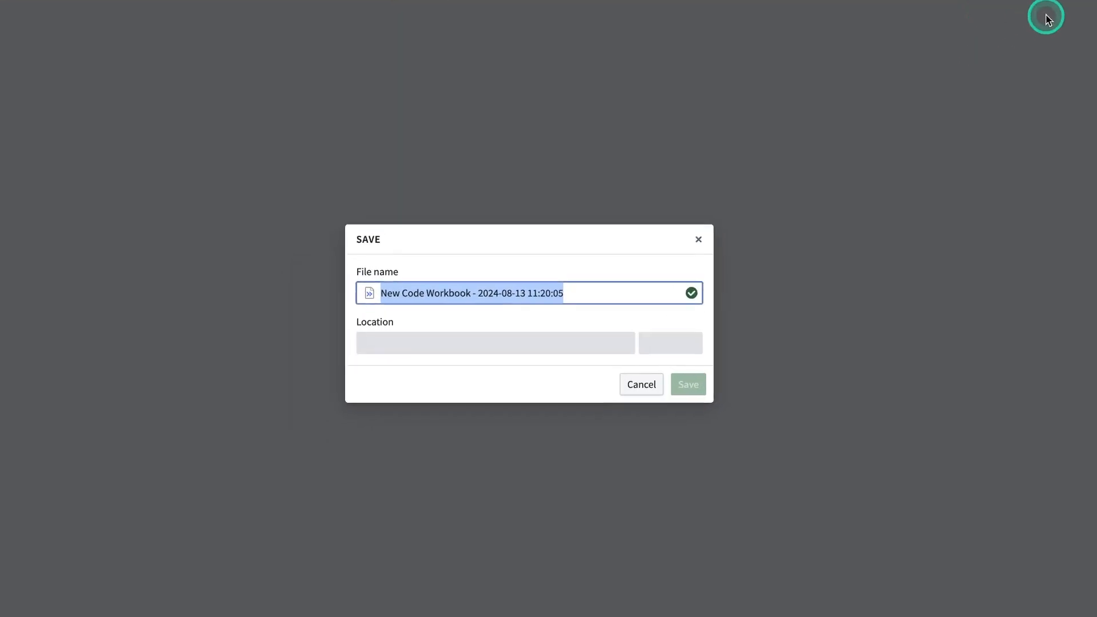
type("Revenue Anal")
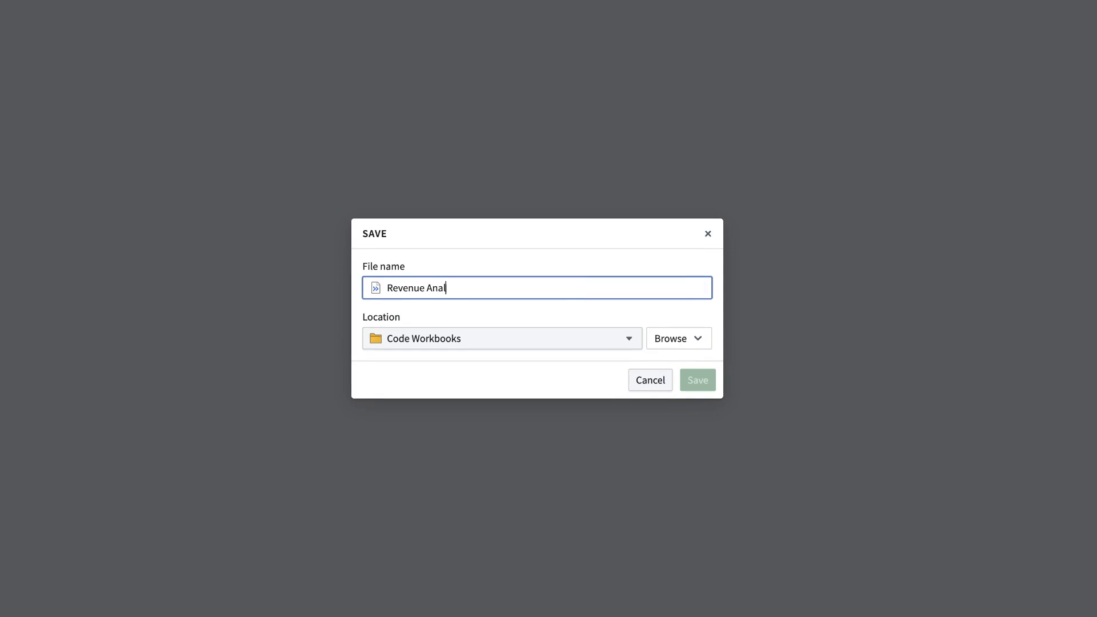
type("ysis")
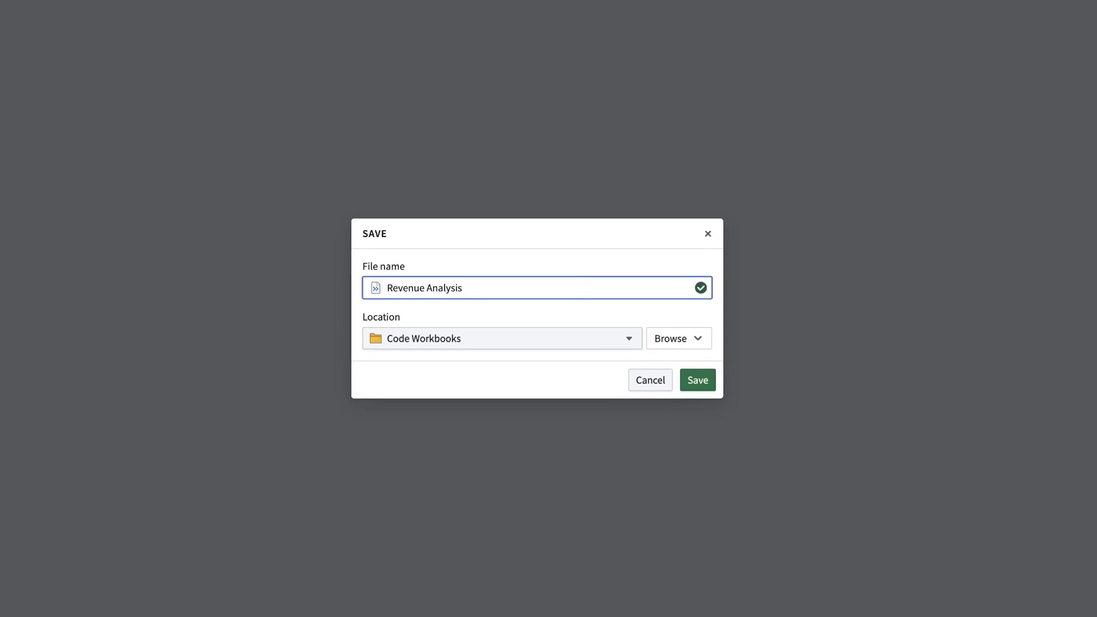
left_click(697, 380)
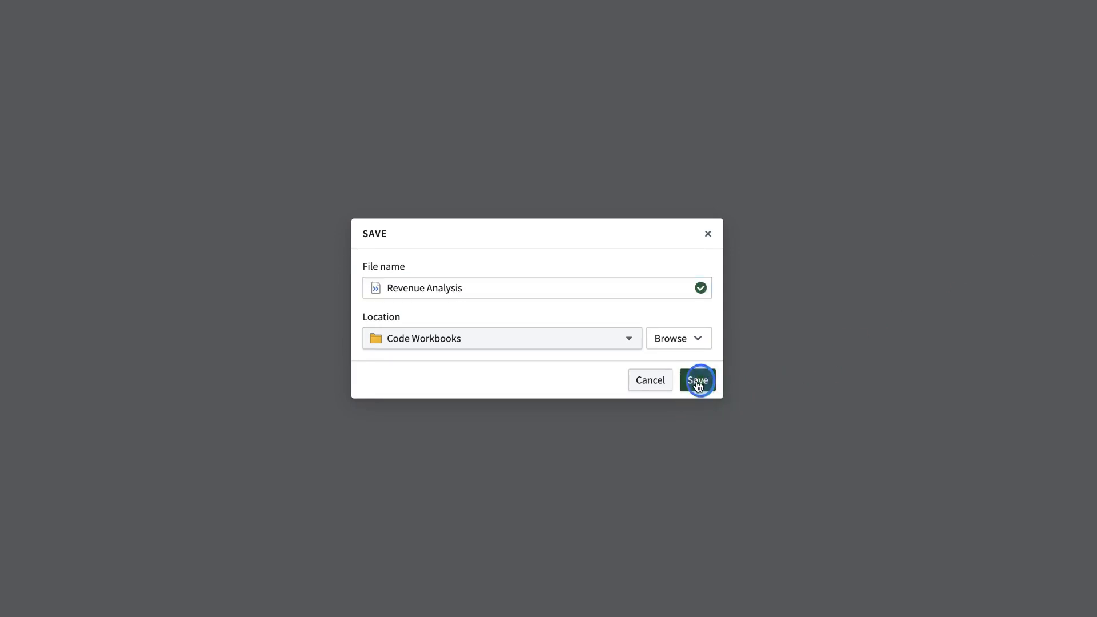
left_click(697, 380)
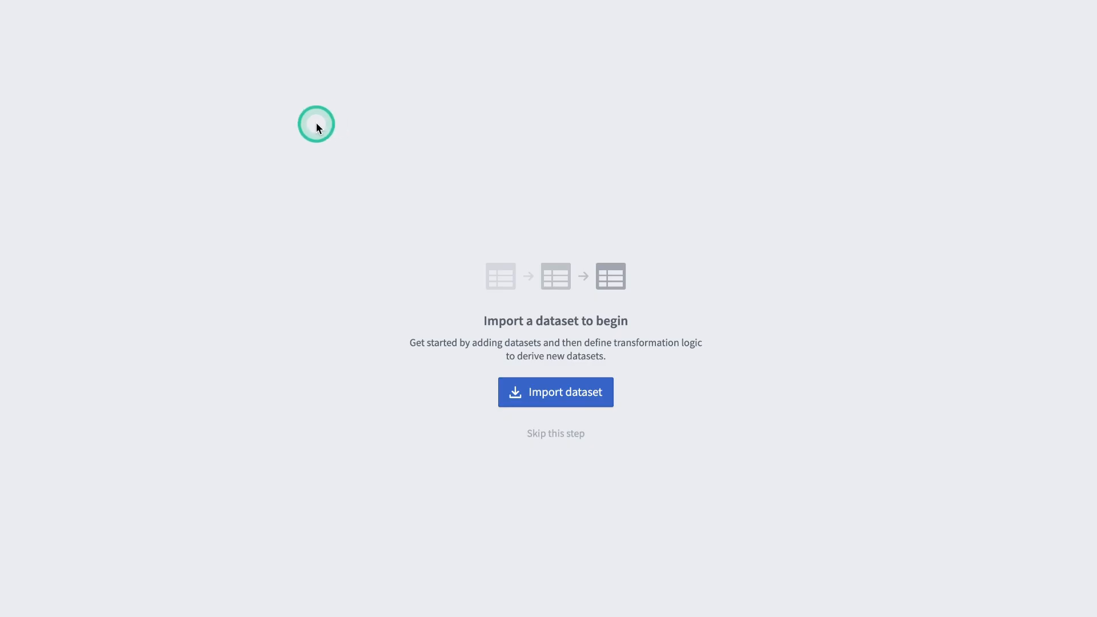
- Search 'retail transactions' and import the Retail Transactions dataset
type("retail transactions")
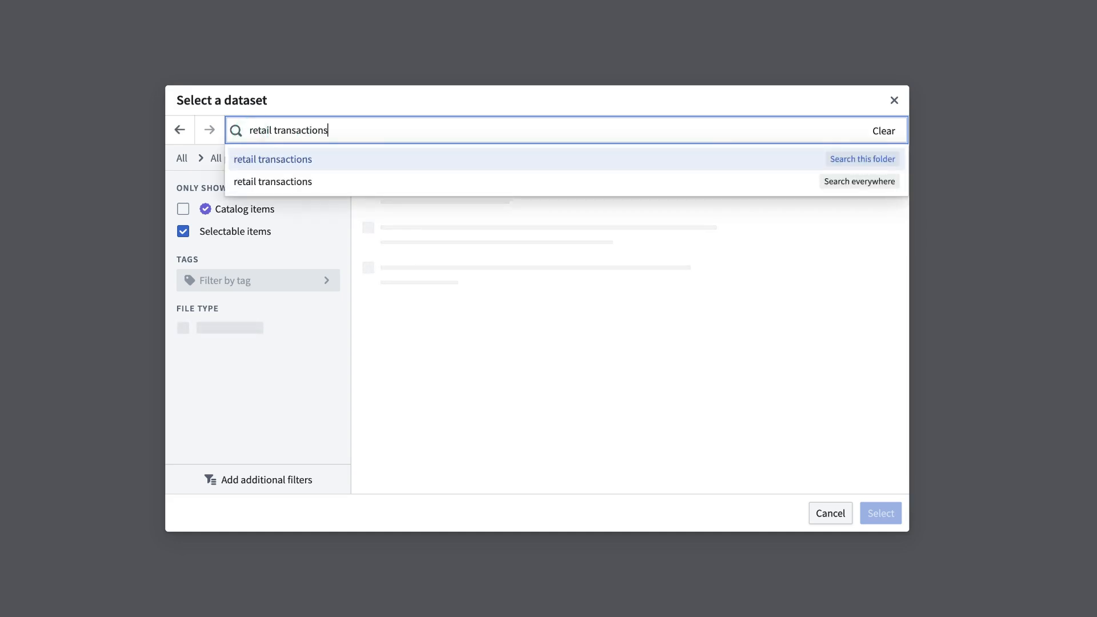
left_click(272, 182)
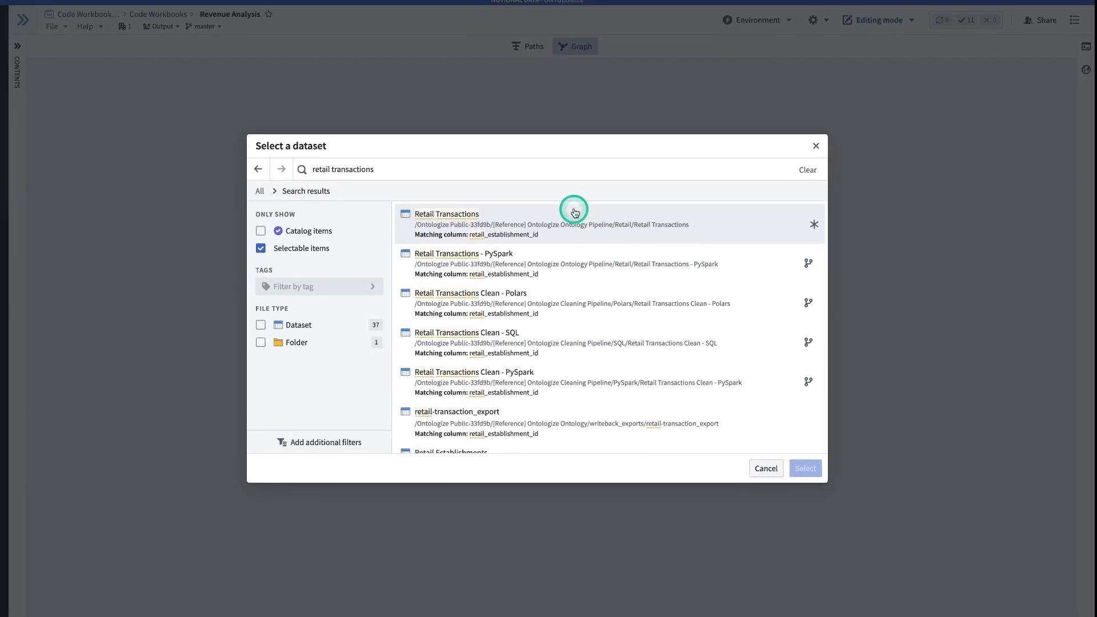
left_click(447, 214)
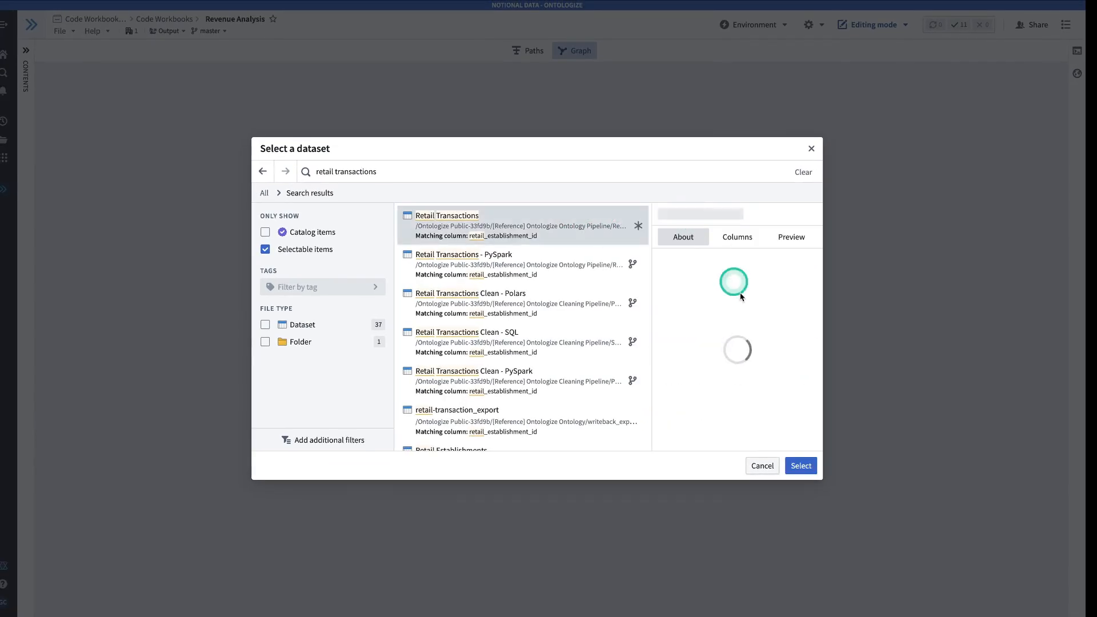
left_click(800, 465)
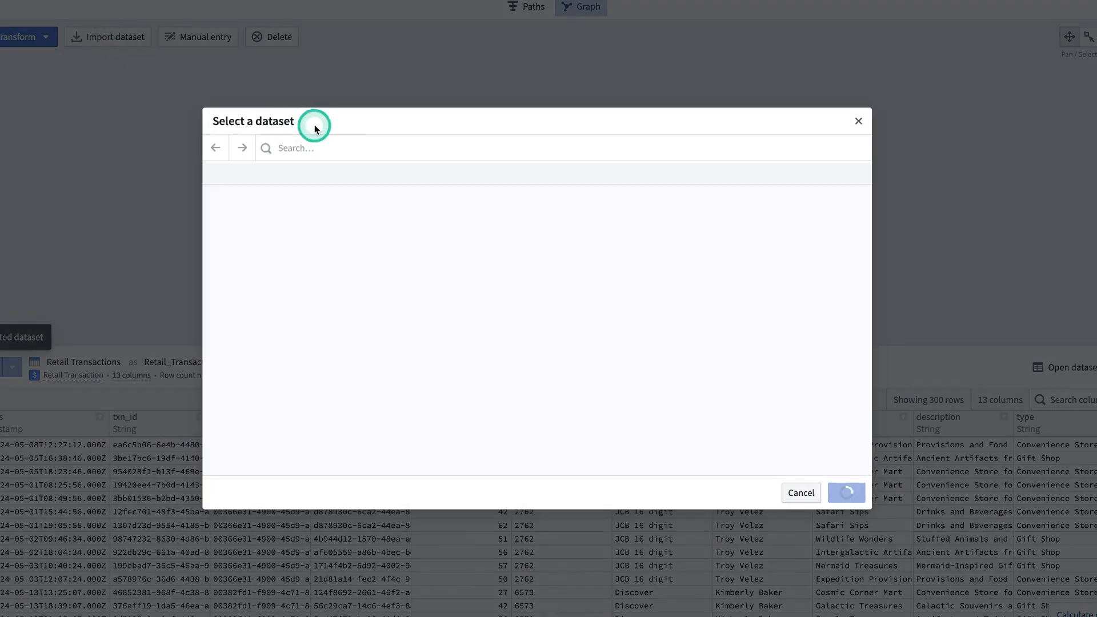
- Search 'dining transactions' and import the Dining Transactions dataset
type("dining transactions")
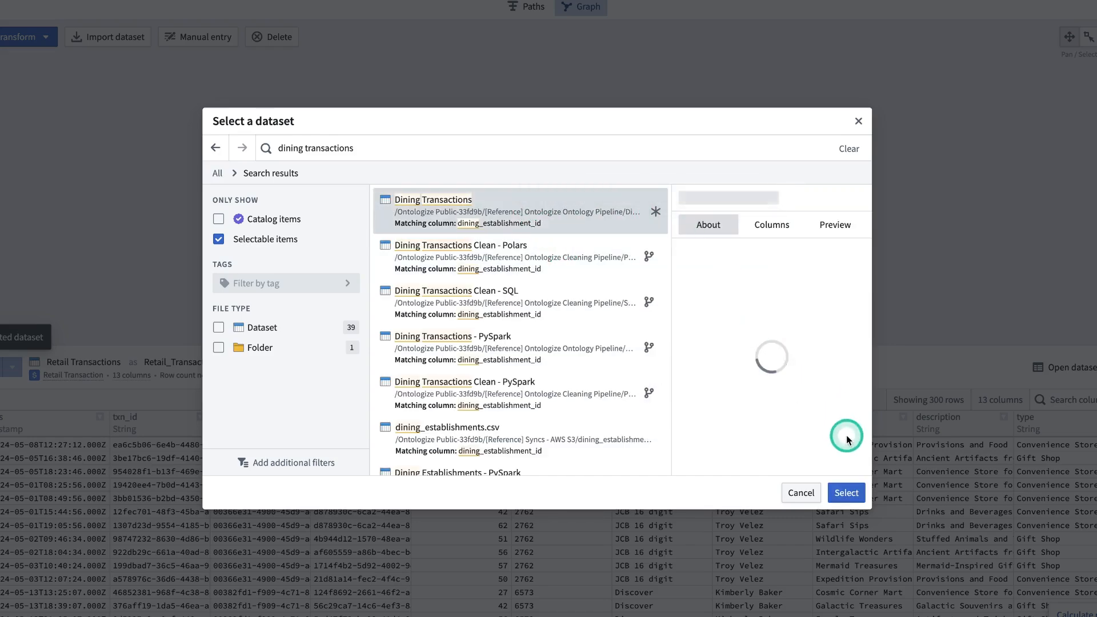
left_click(846, 492)
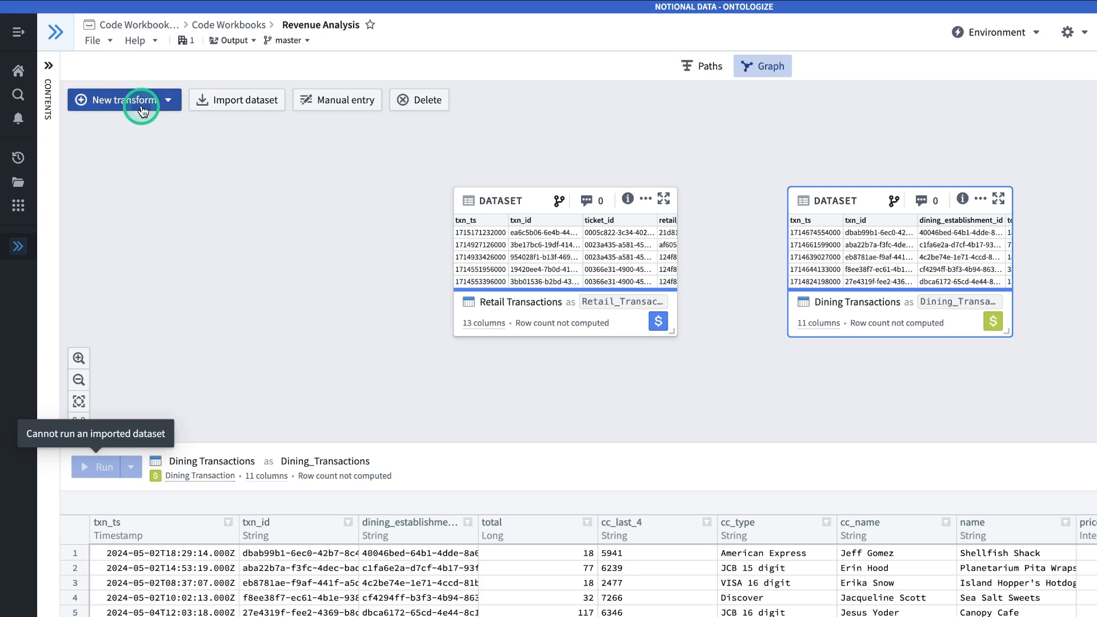
- Add a new Python code transform on Dining Transactions and start editing it
left_click(118, 99)
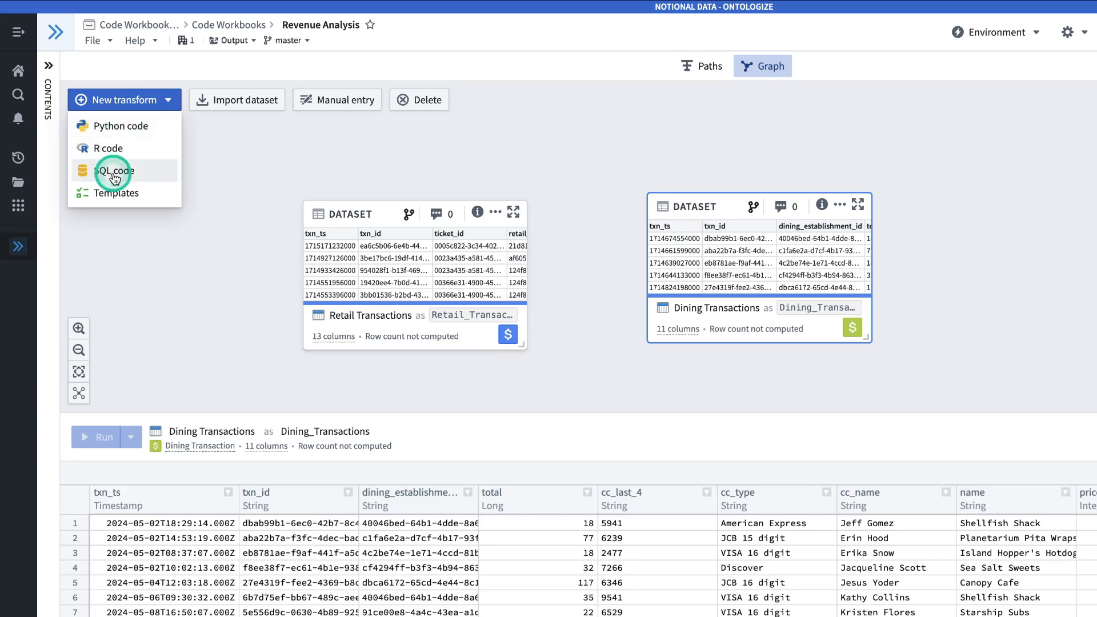
mouse_move(122, 193)
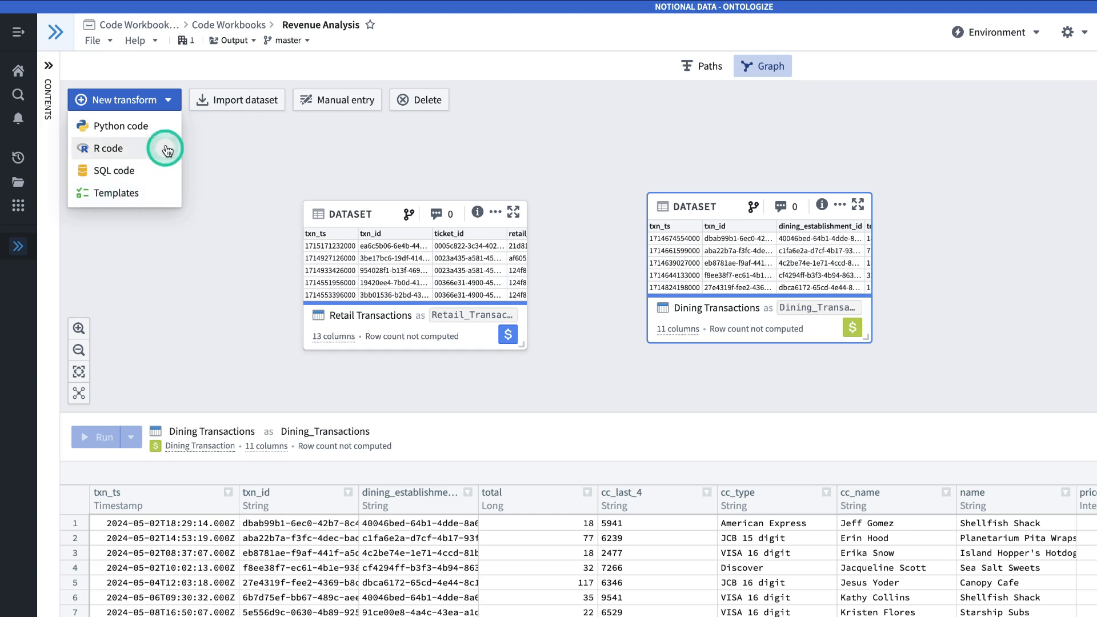
mouse_move(128, 147)
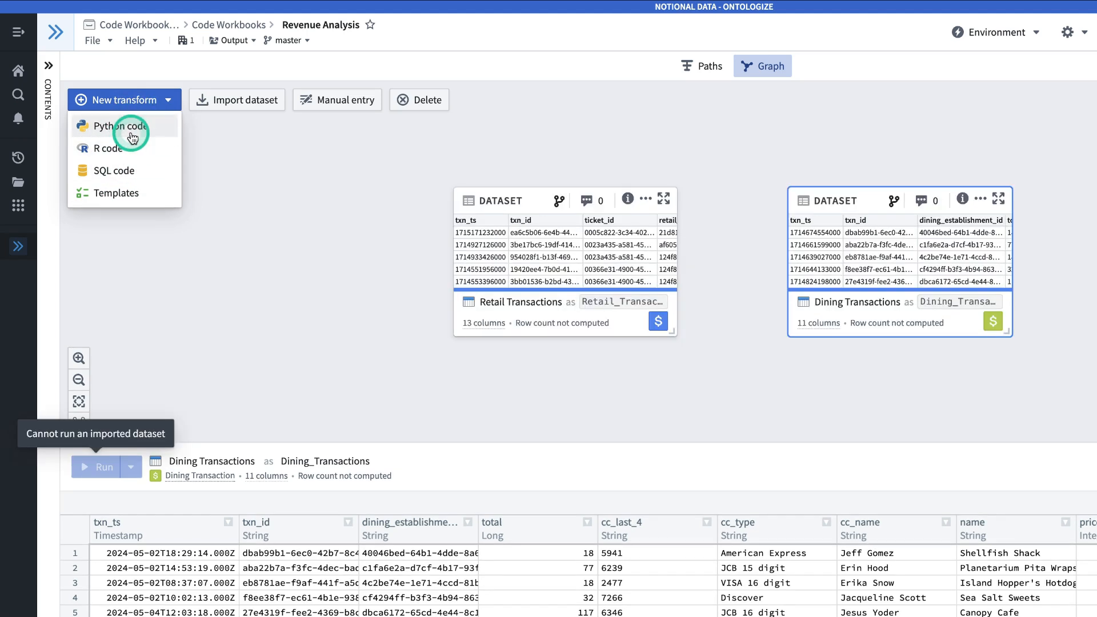
left_click(117, 126)
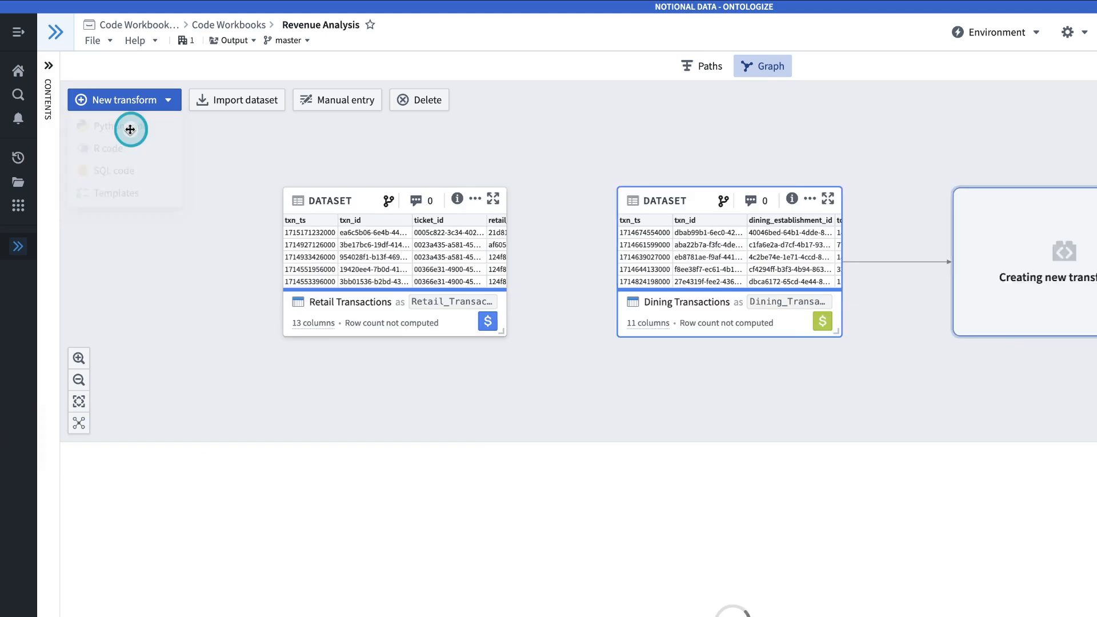
left_click(100, 126)
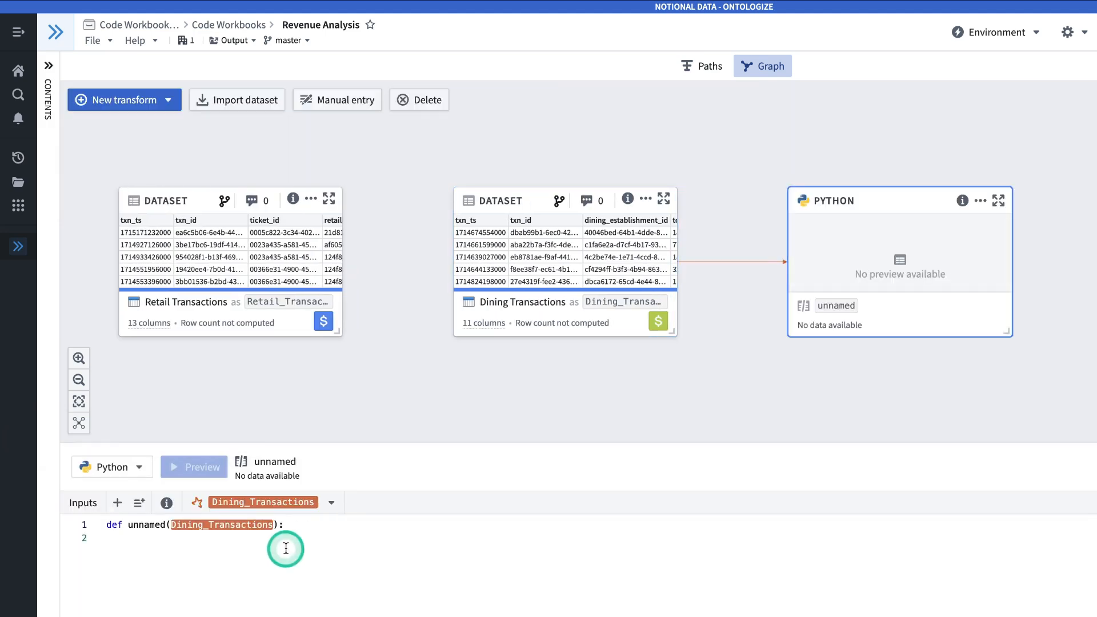
- Add a comma after the def line's parameter to prepare for a second input
left_click(280, 524)
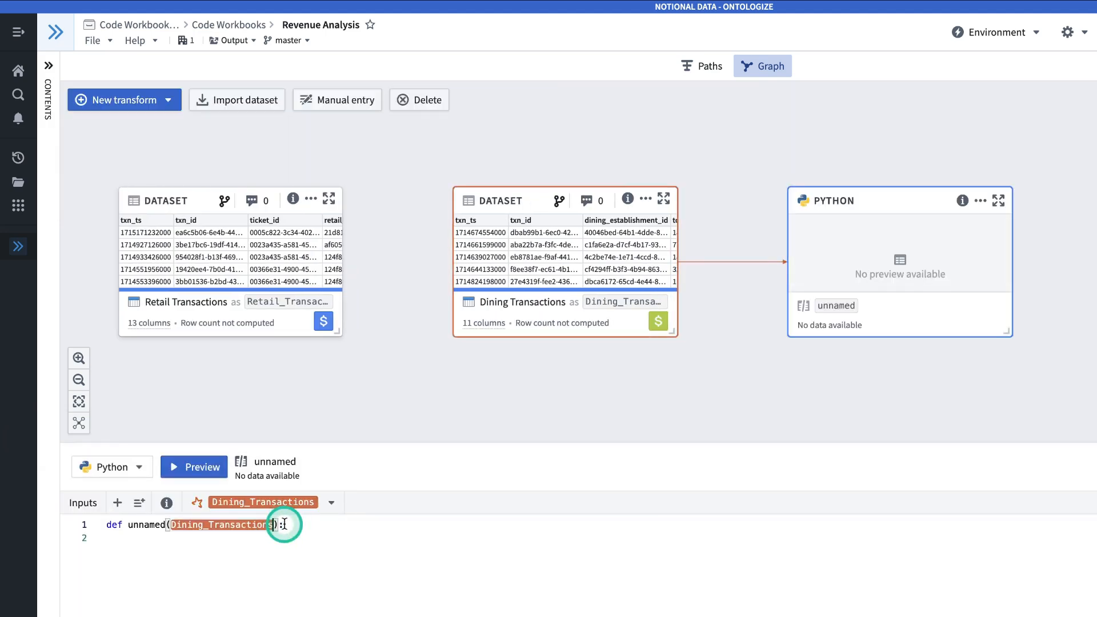
type(",")
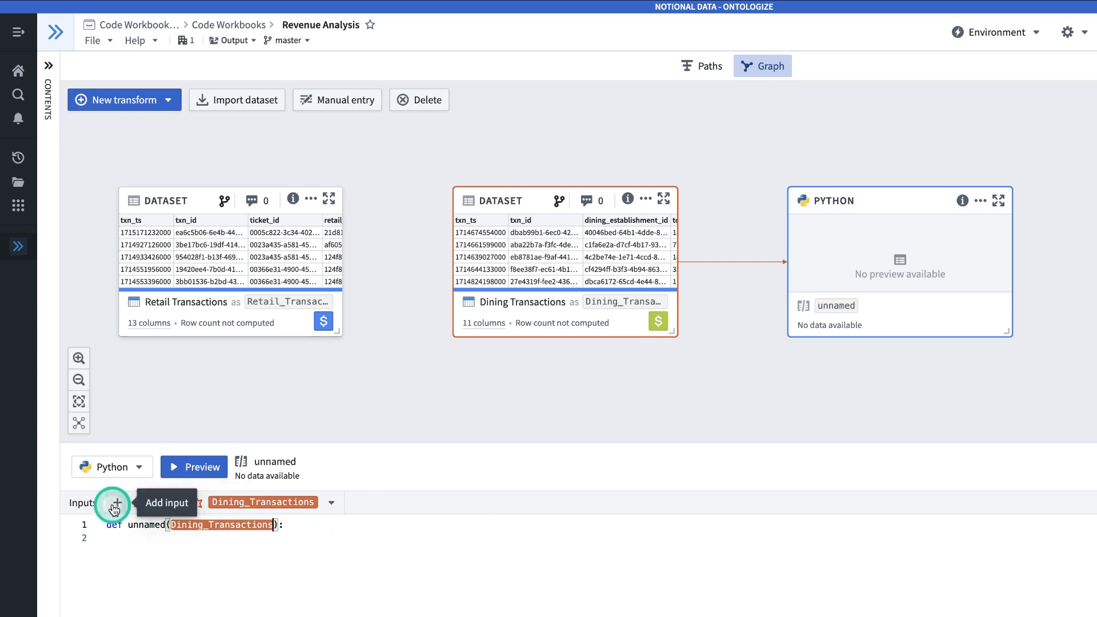
- Add Retail Transactions as a second input and check its dataframe type
left_click(117, 502)
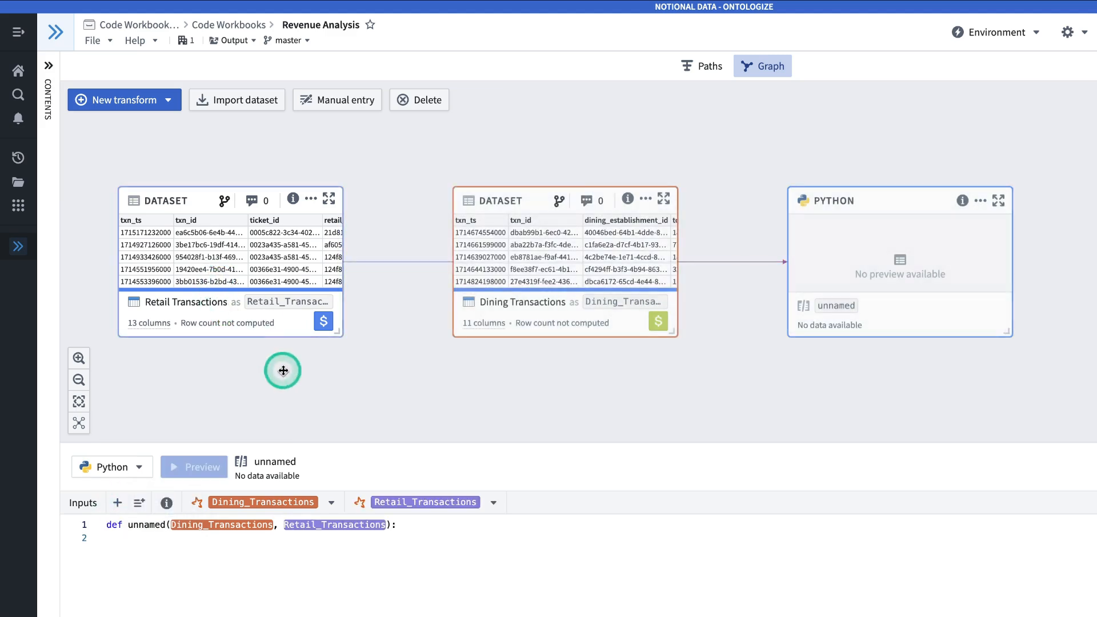
mouse_move(376, 552)
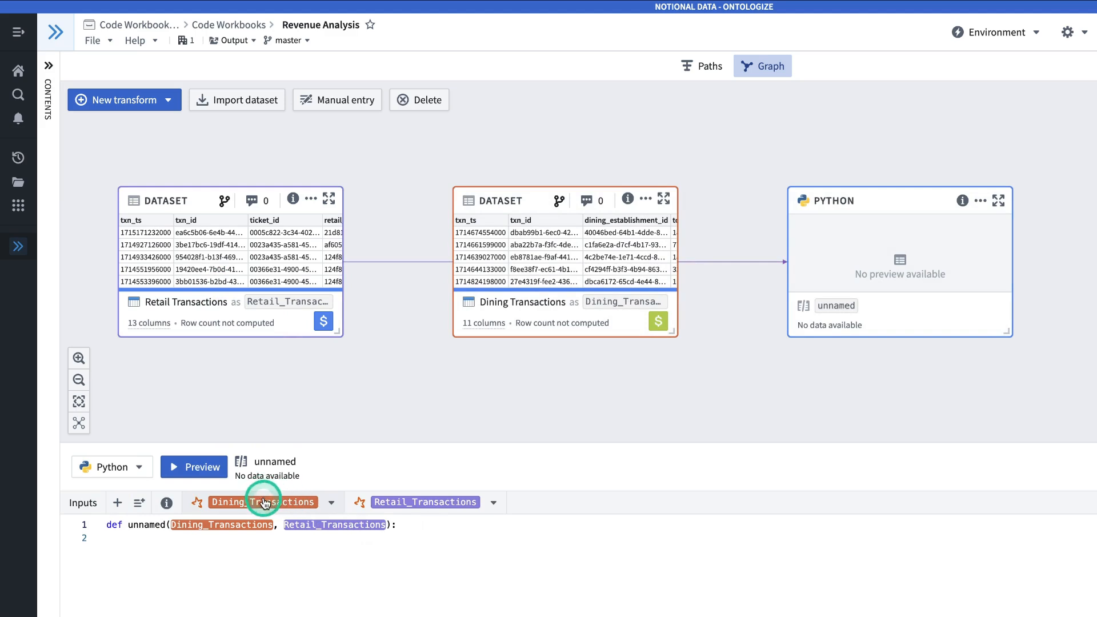
left_click(263, 503)
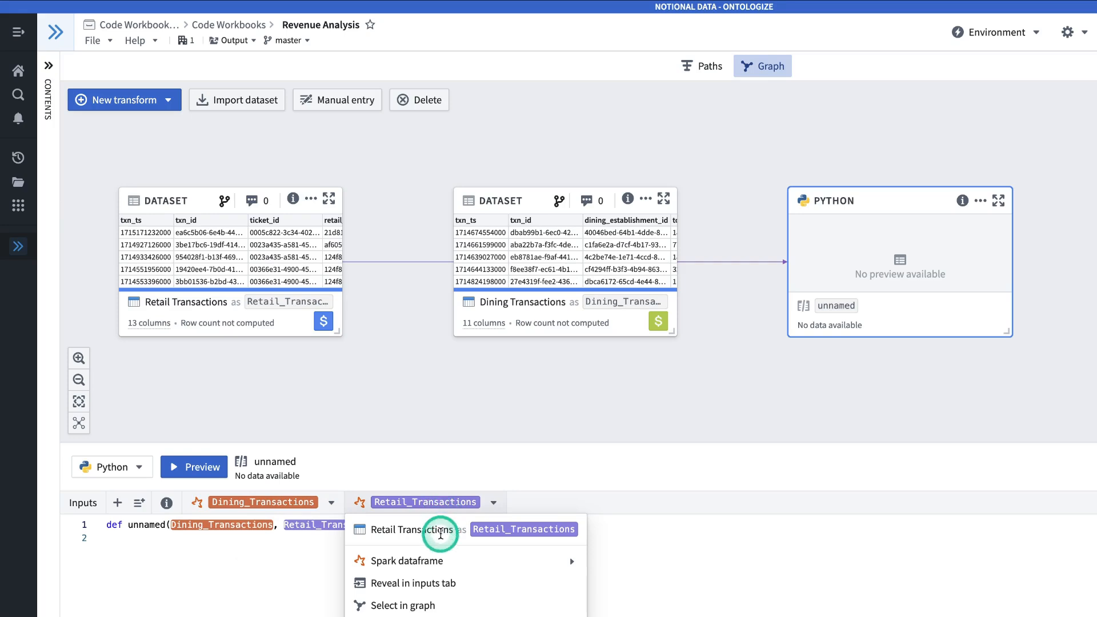
mouse_move(409, 560)
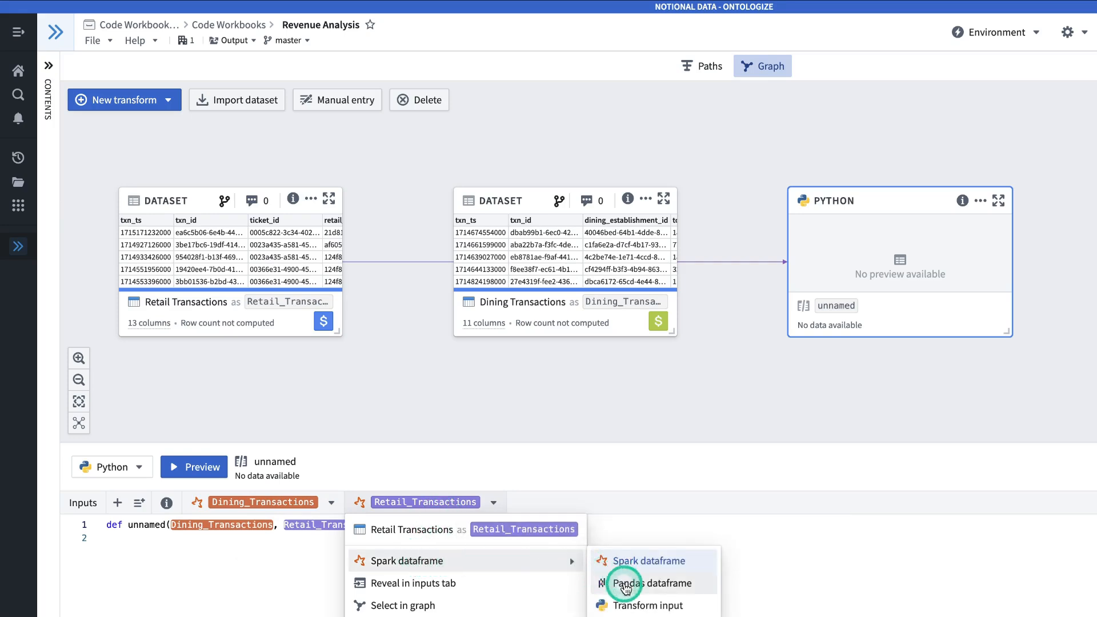
mouse_move(647, 583)
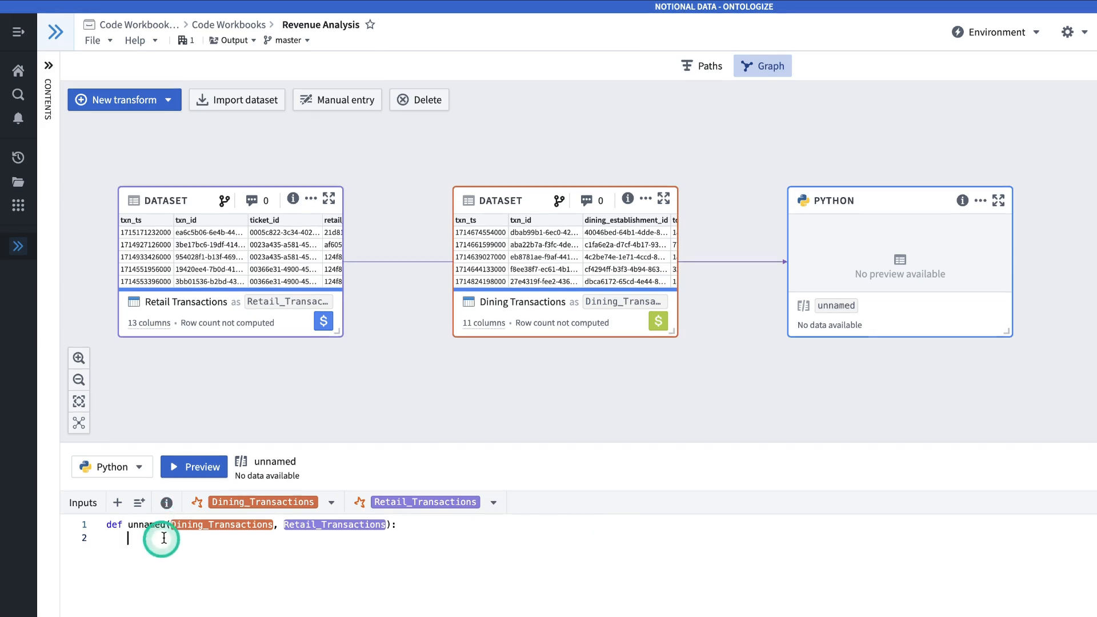
- Rename the function to aggregate_and_join with PySpark code summing spend by park section and weekday, then joining
scroll("down", 3)
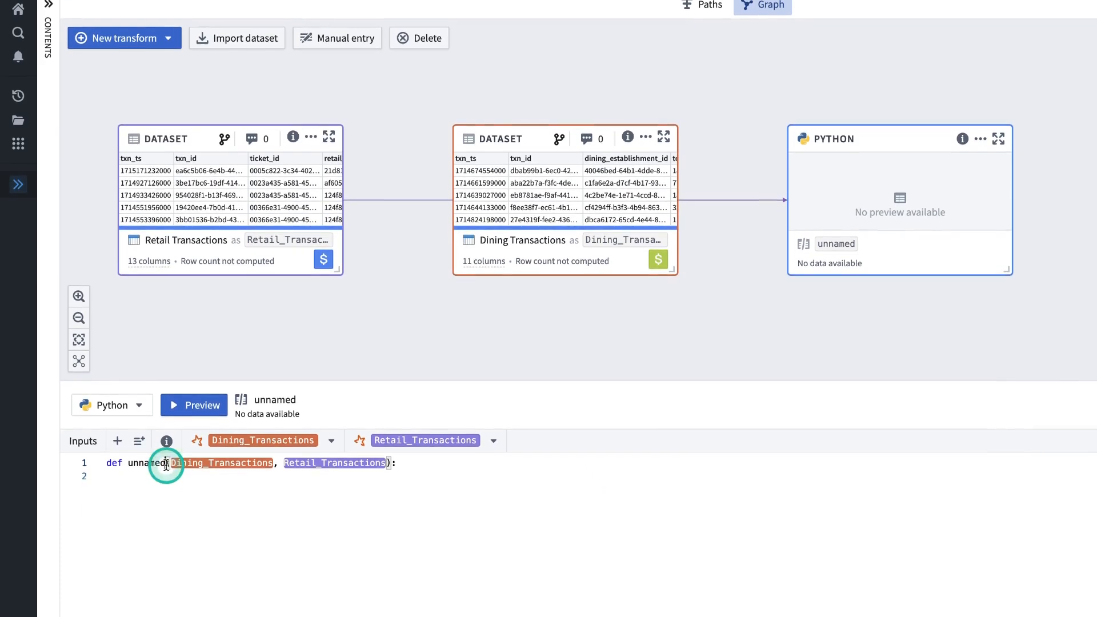
type("aggregate_and_")
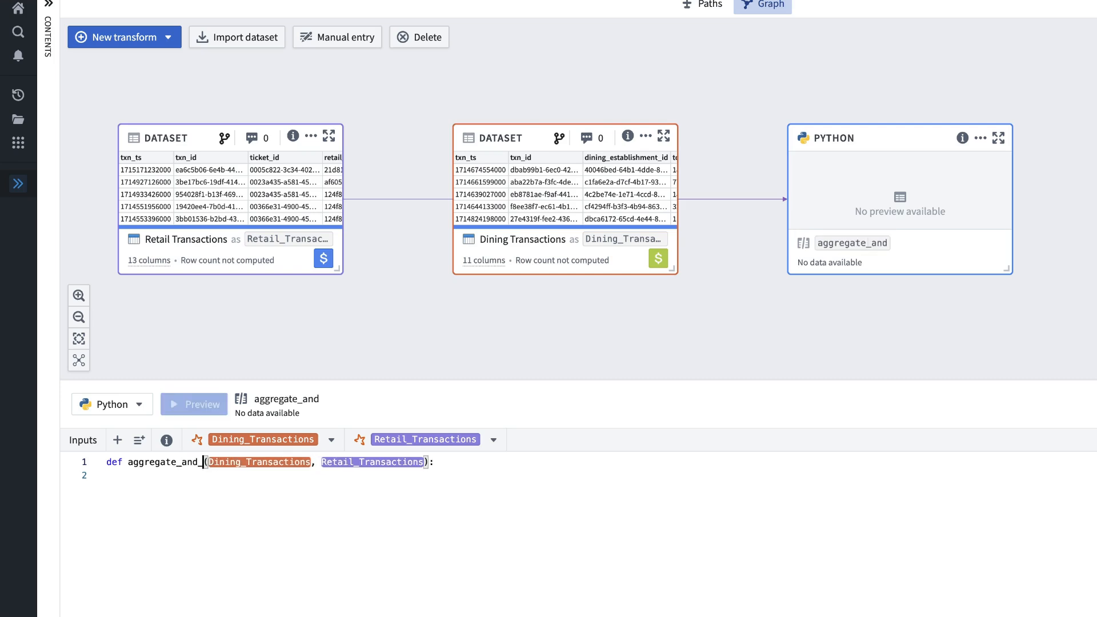
type("join")
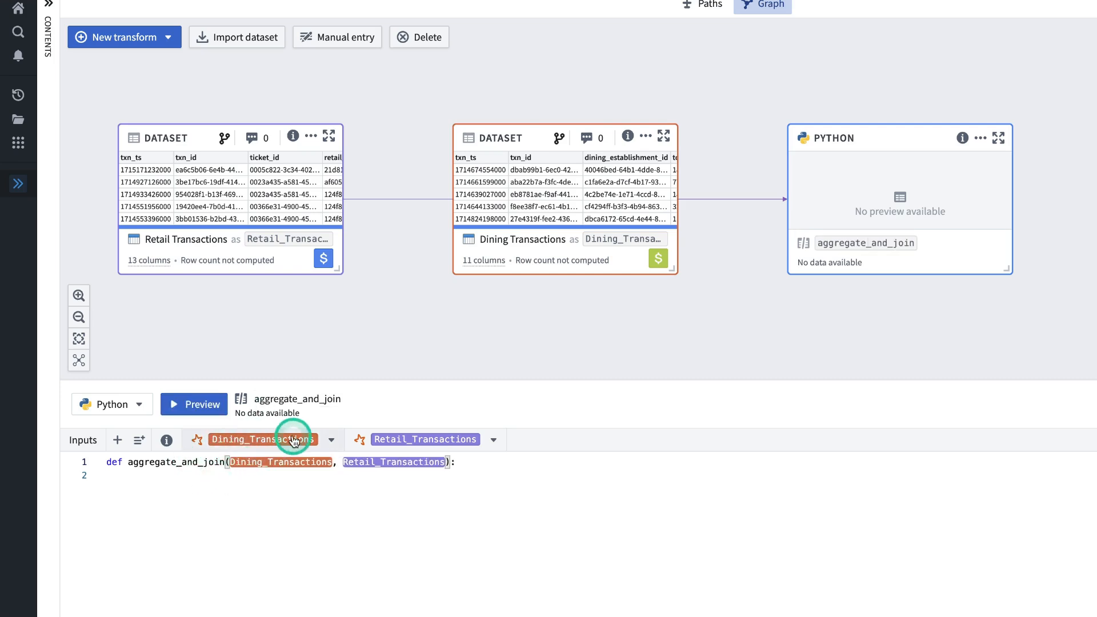
mouse_move(284, 410)
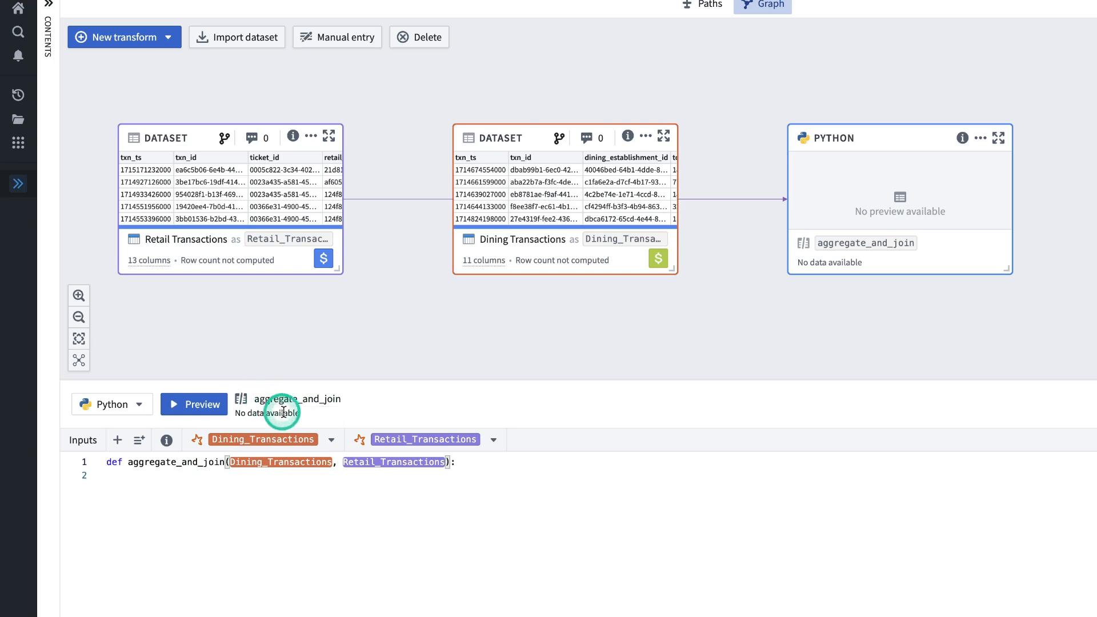
mouse_move(335, 418)
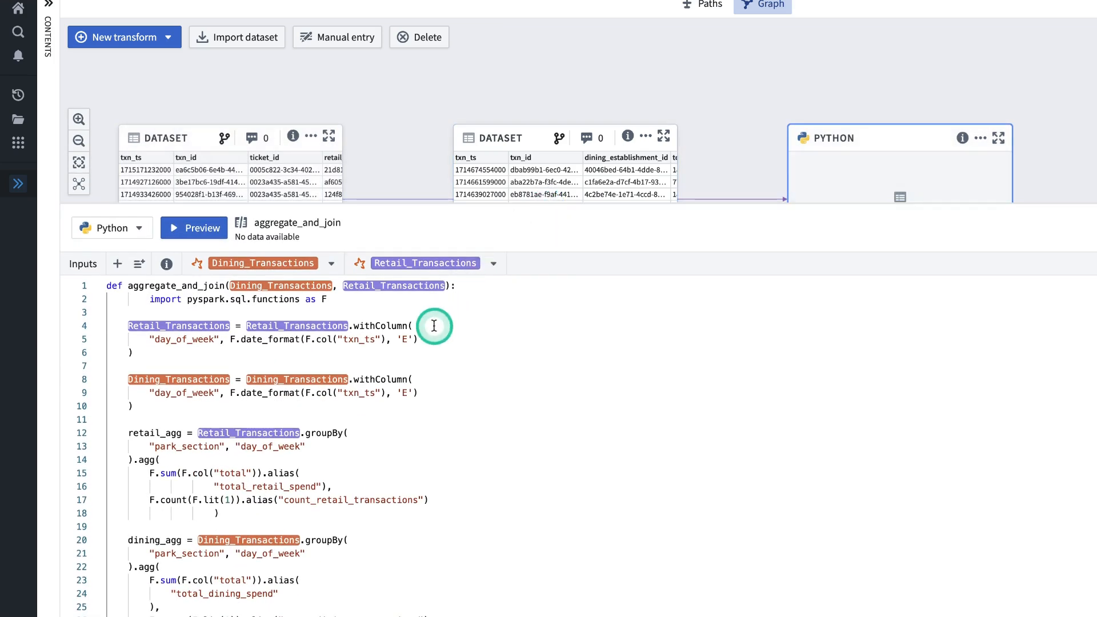
mouse_move(354, 344)
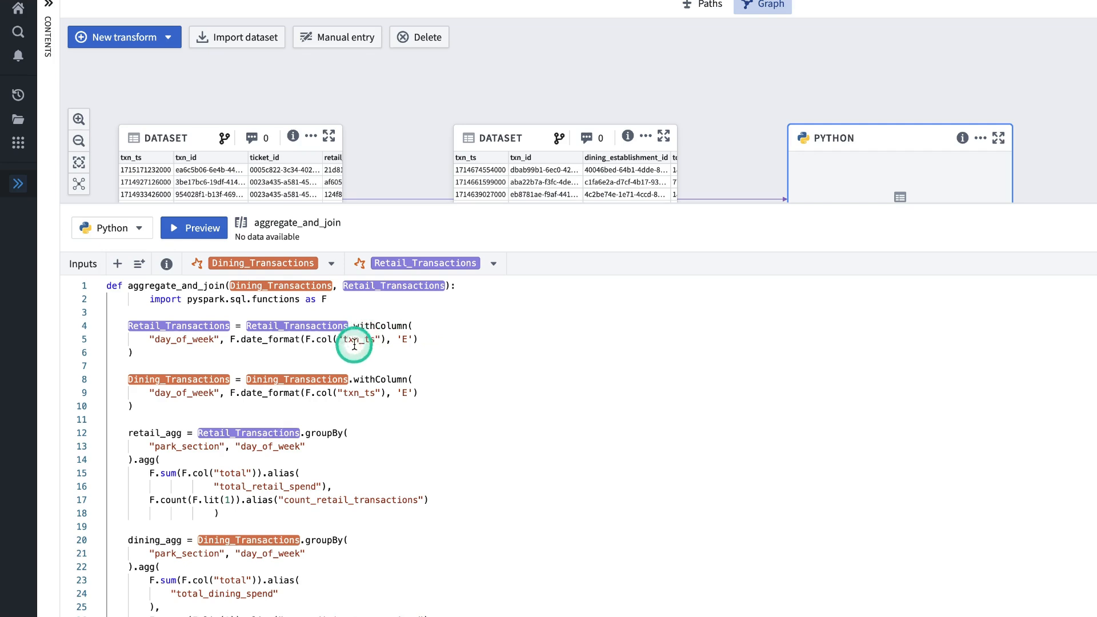
mouse_move(362, 408)
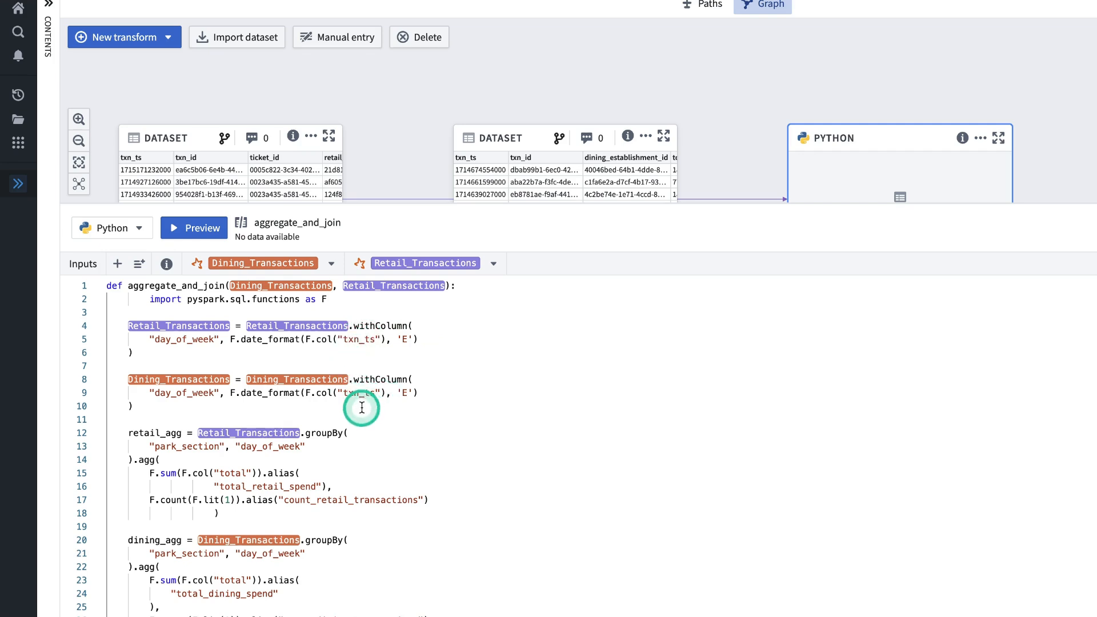
scroll("down", 3)
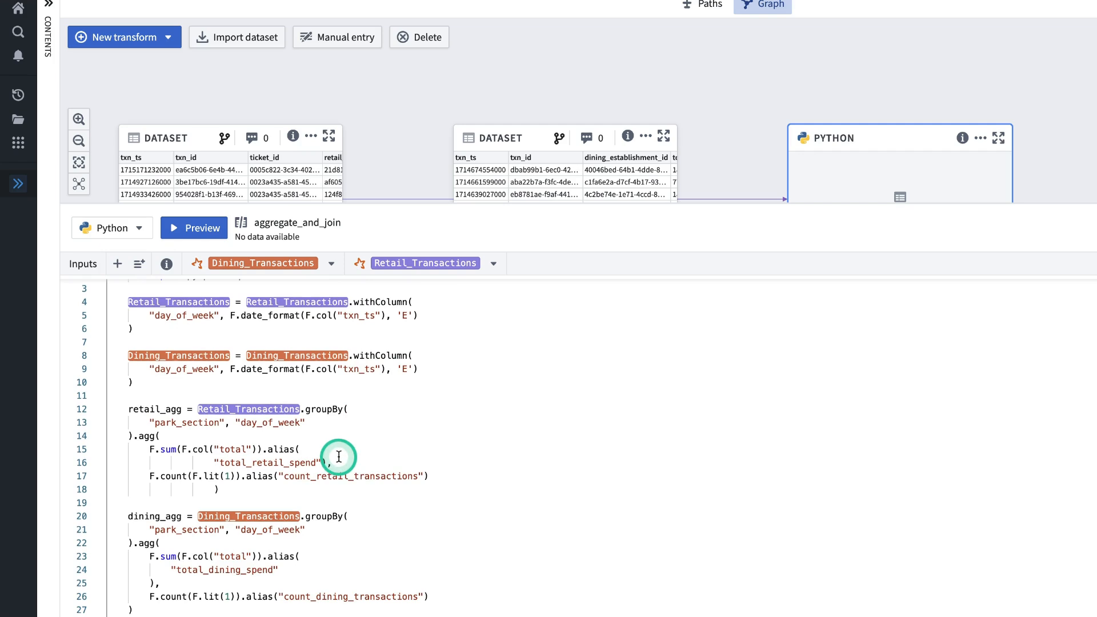
mouse_move(176, 610)
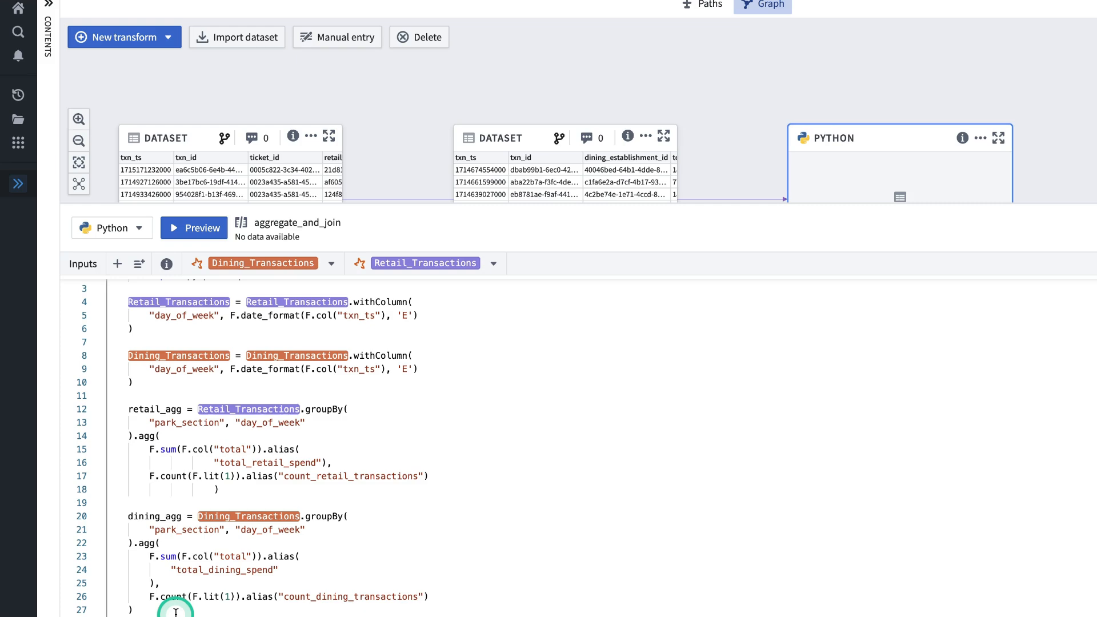
scroll("down", 3)
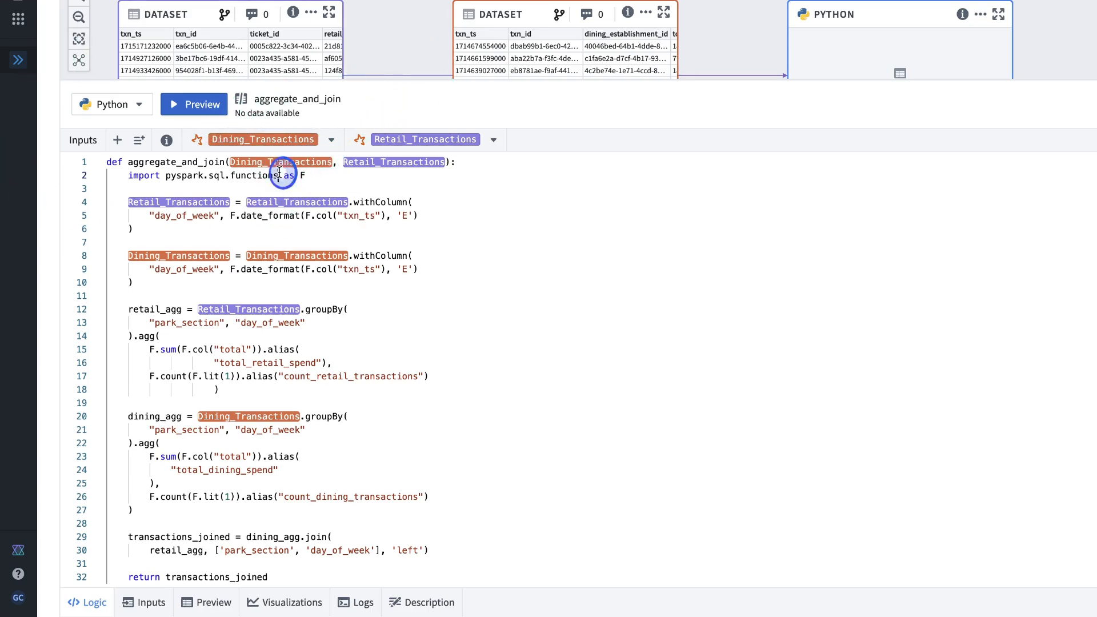
- Run the preview of aggregate_and_join and show its six-column result table
left_click(194, 104)
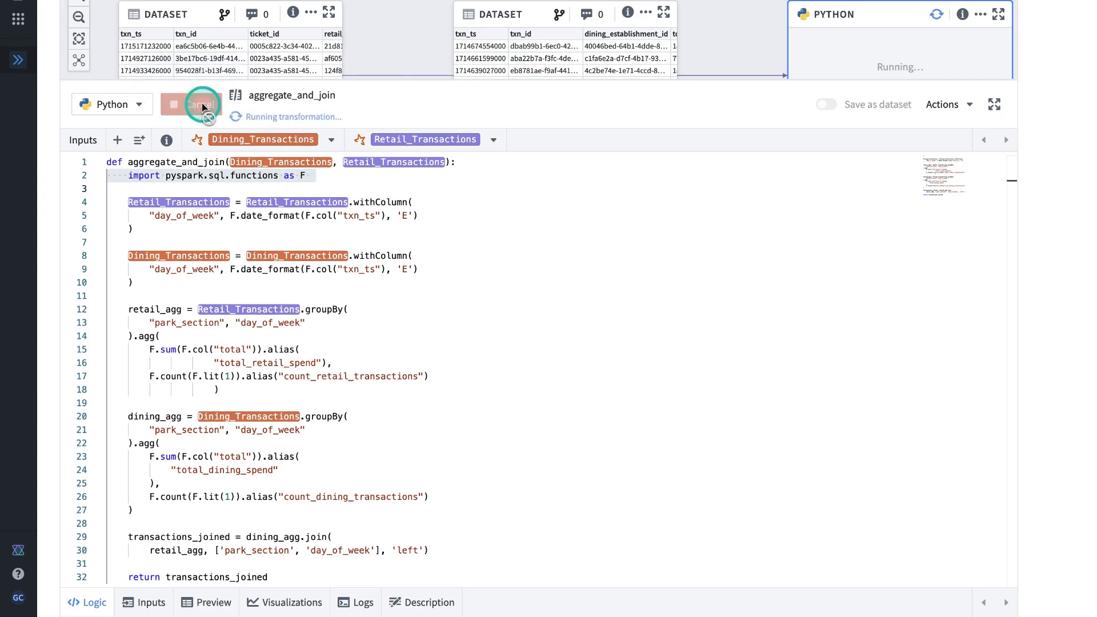
mouse_move(832, 107)
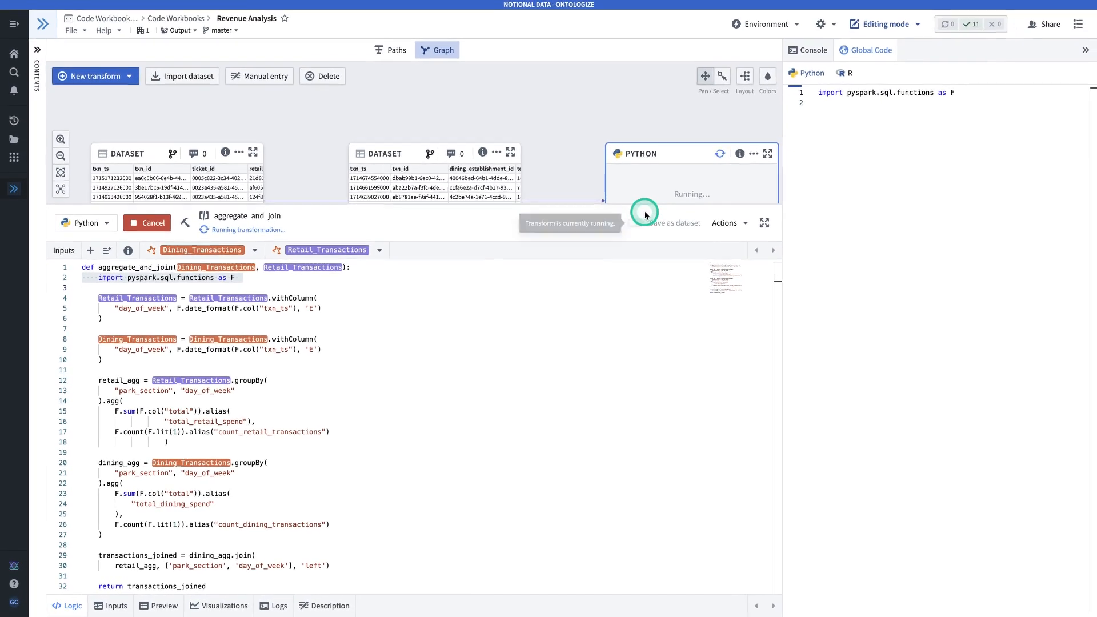
mouse_move(637, 231)
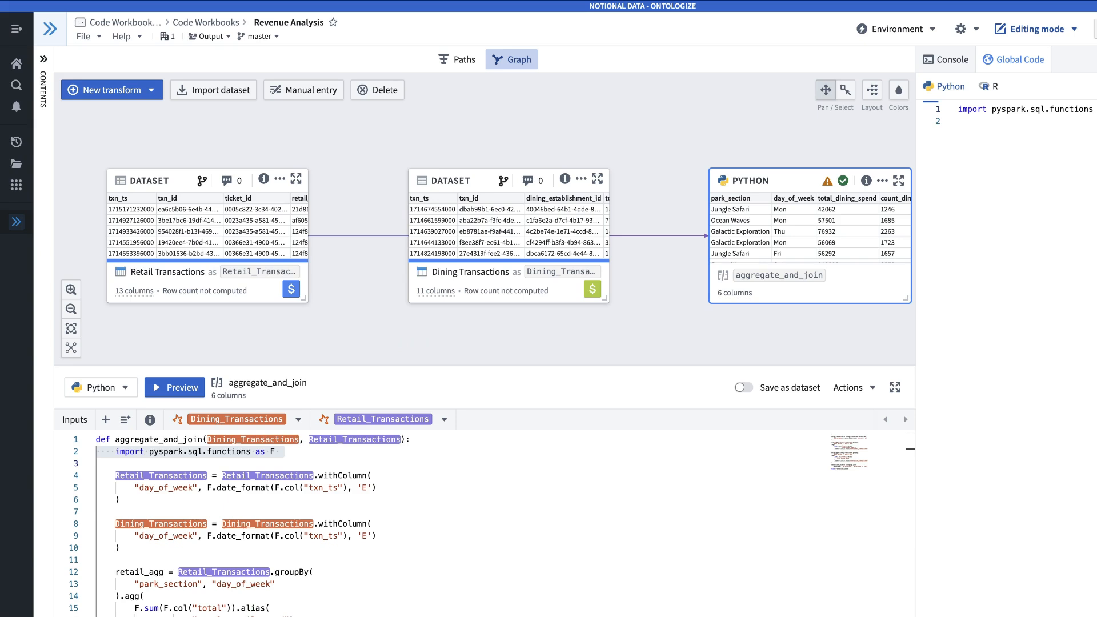
left_click(174, 388)
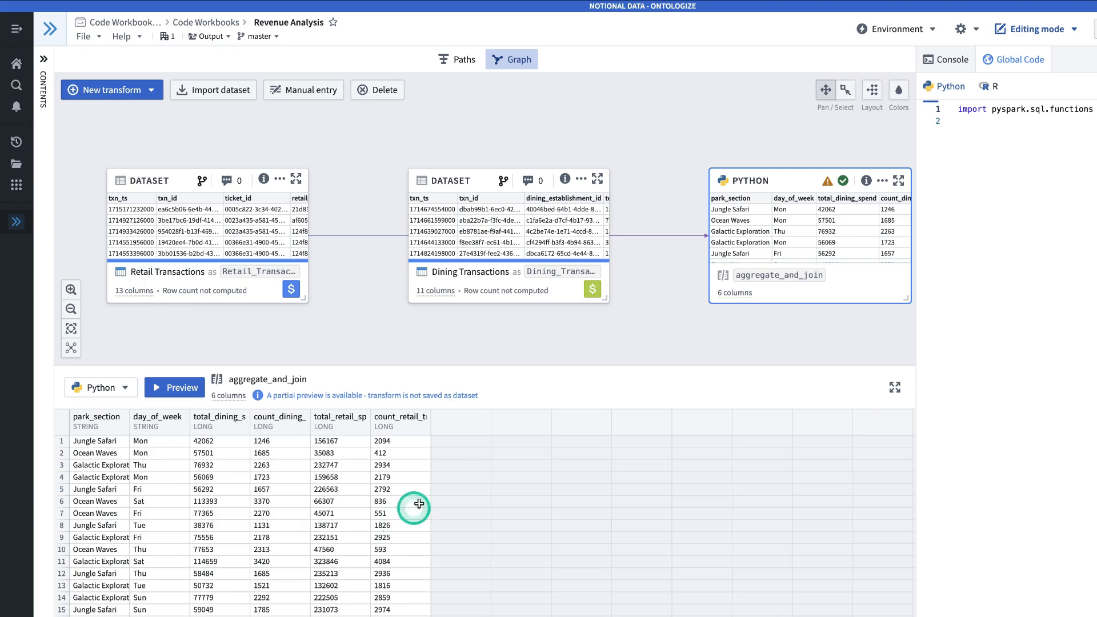
left_click_drag(419, 505, 419, 320)
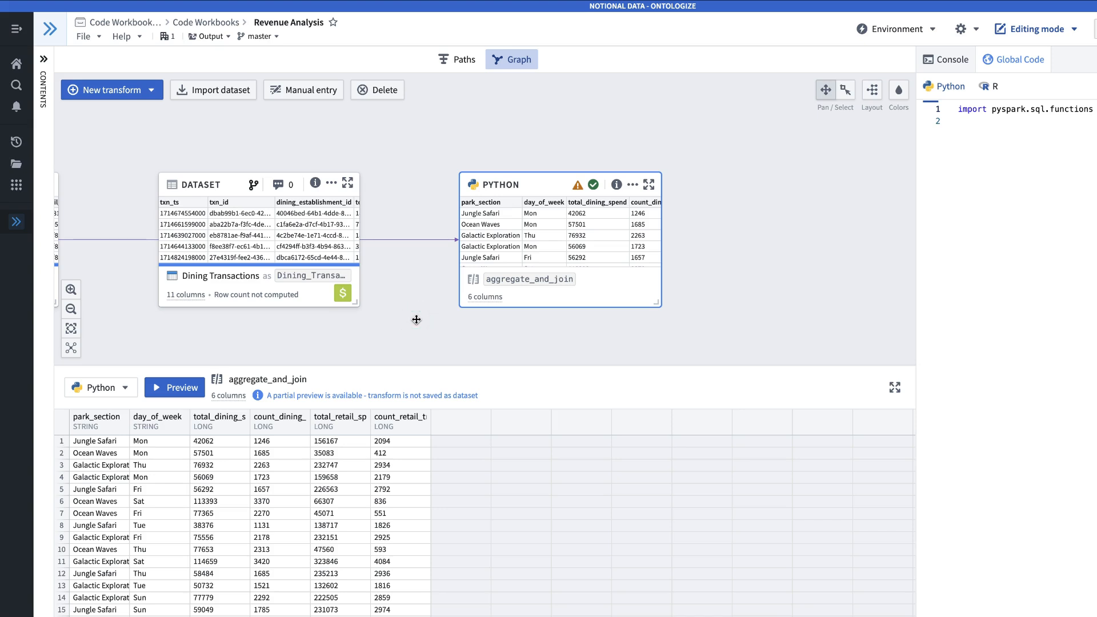
- Create a SQL node selecting total_dining_spend + total_retail_spend total, park_section, day_of_week from aggregate_and_join
scroll("down", 3)
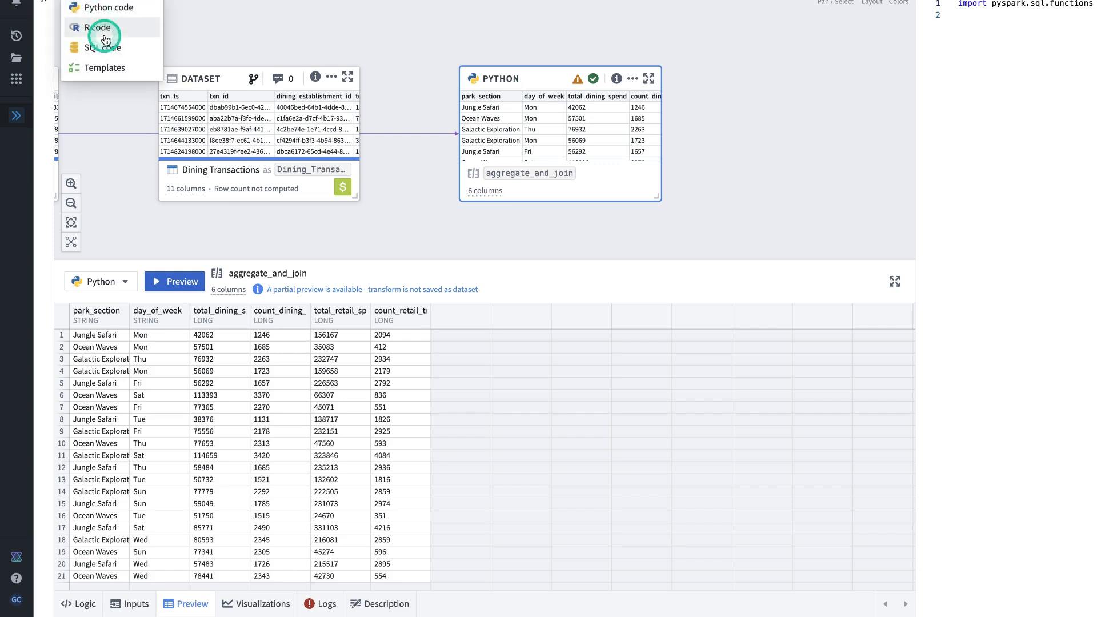
mouse_move(102, 47)
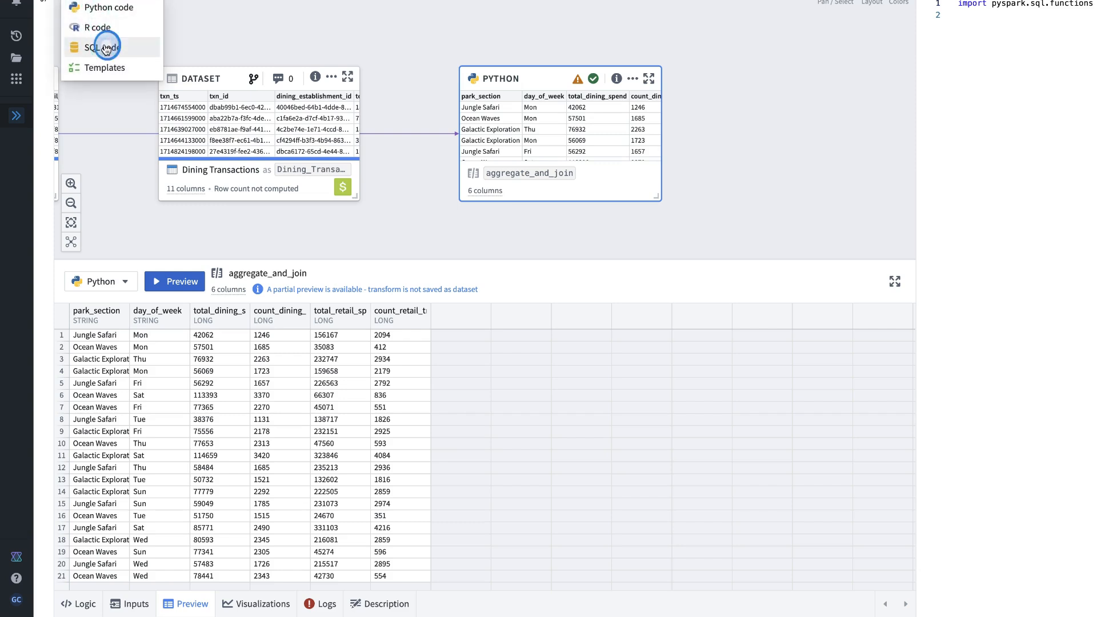
left_click(100, 46)
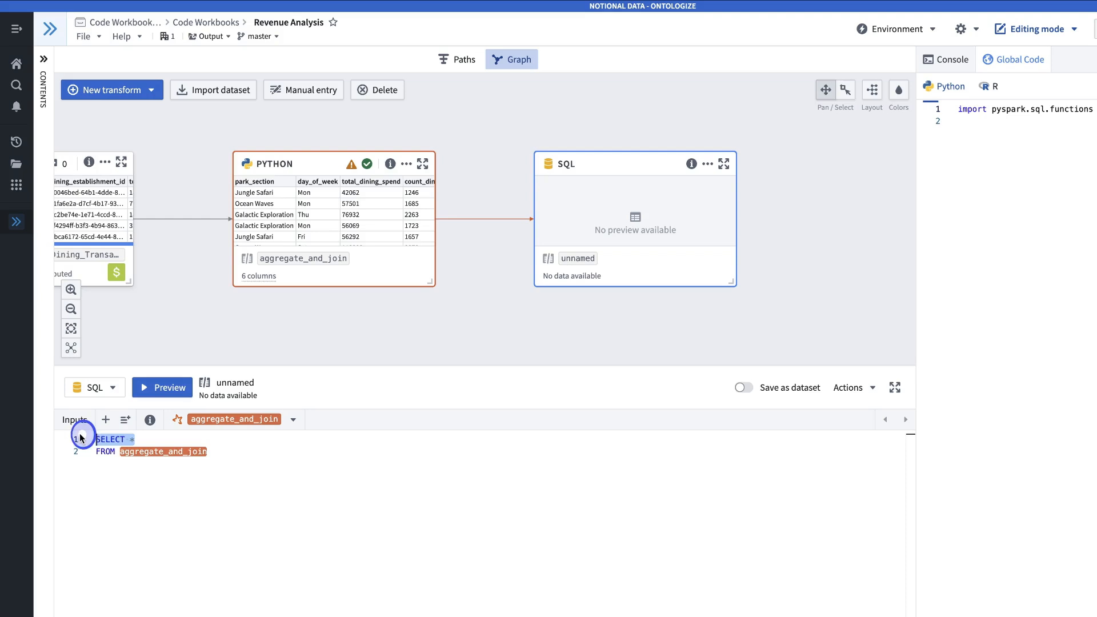
type("total_dining_spend + total_retail_spend total, park_section, day_of_week")
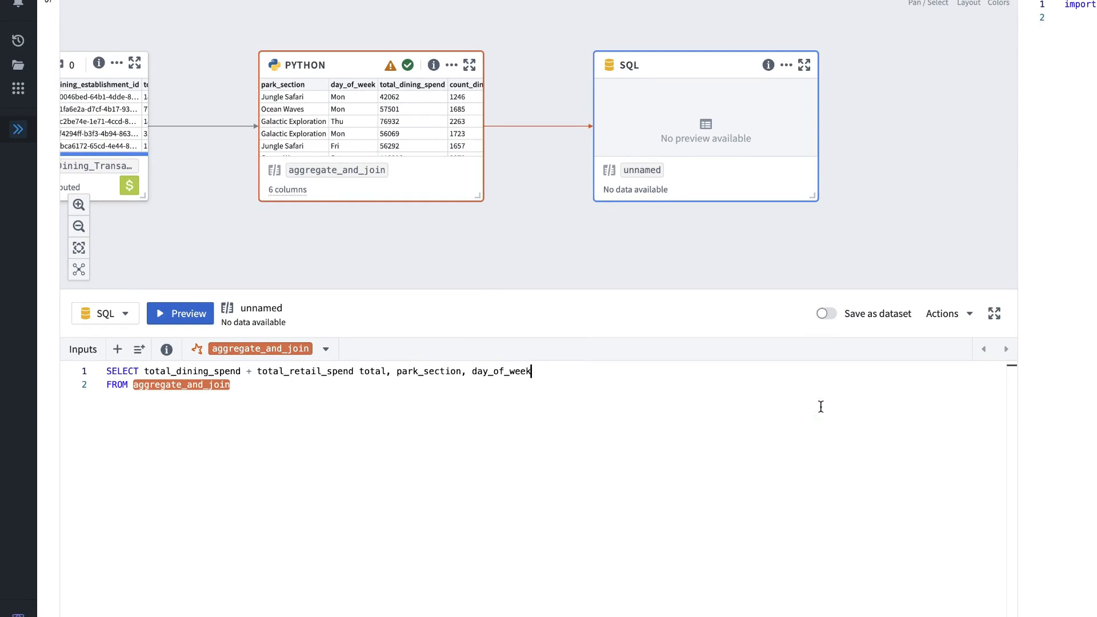
mouse_move(827, 313)
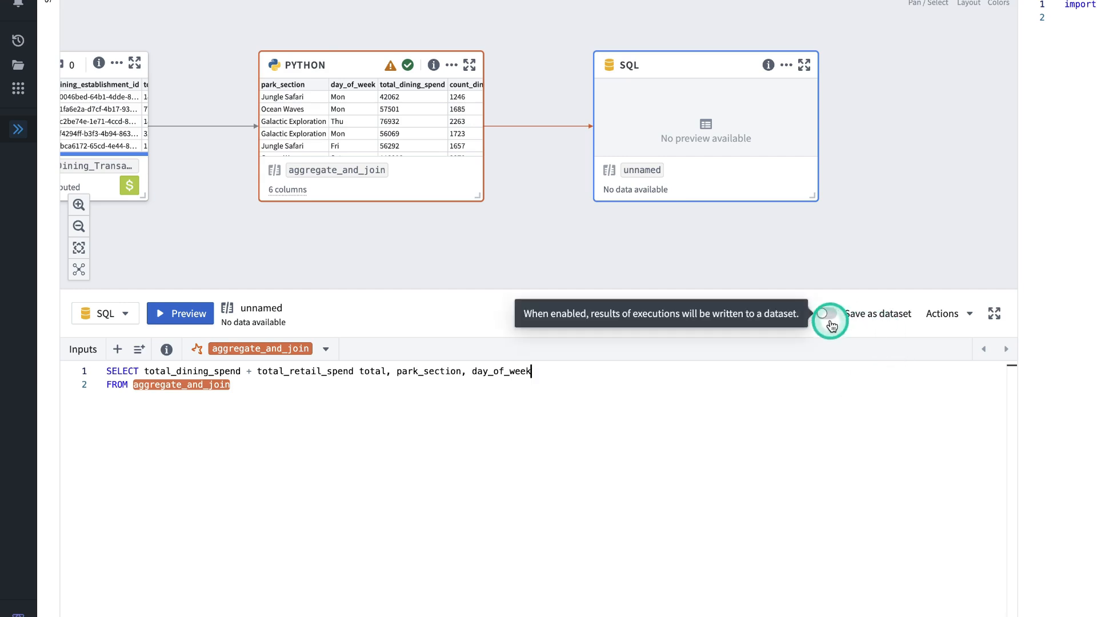
- Enable Save as dataset and run the SQL transform to produce its three columns
left_click(828, 313)
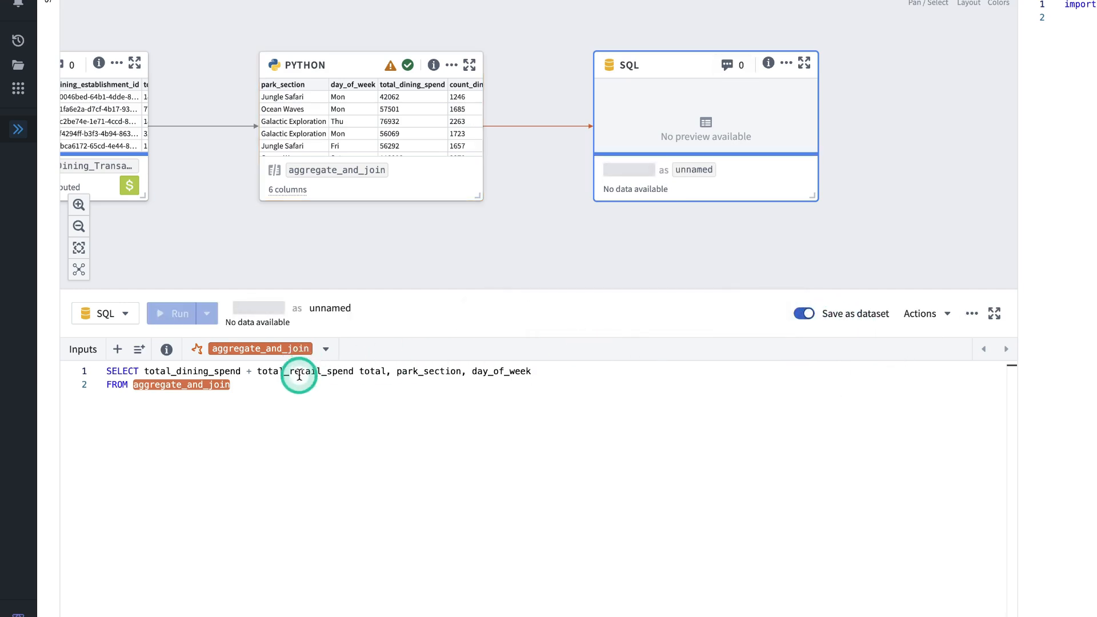
left_click(180, 313)
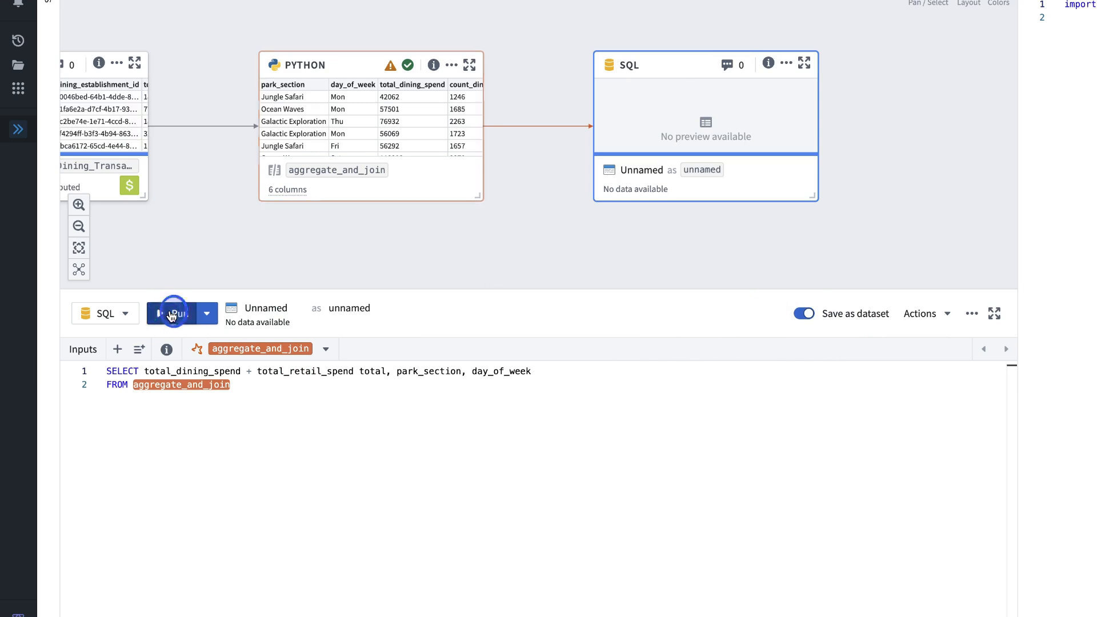
left_click(173, 313)
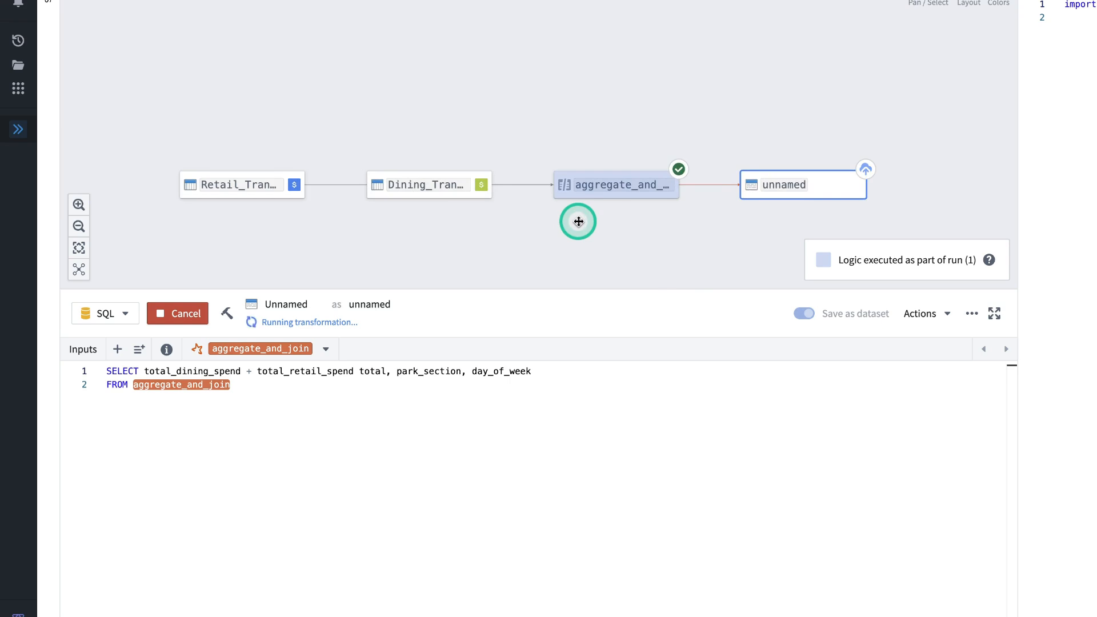
- Pan the graph and auto-arrange all nodes with Layout all nodes
left_click_drag(578, 222, 294, 141)
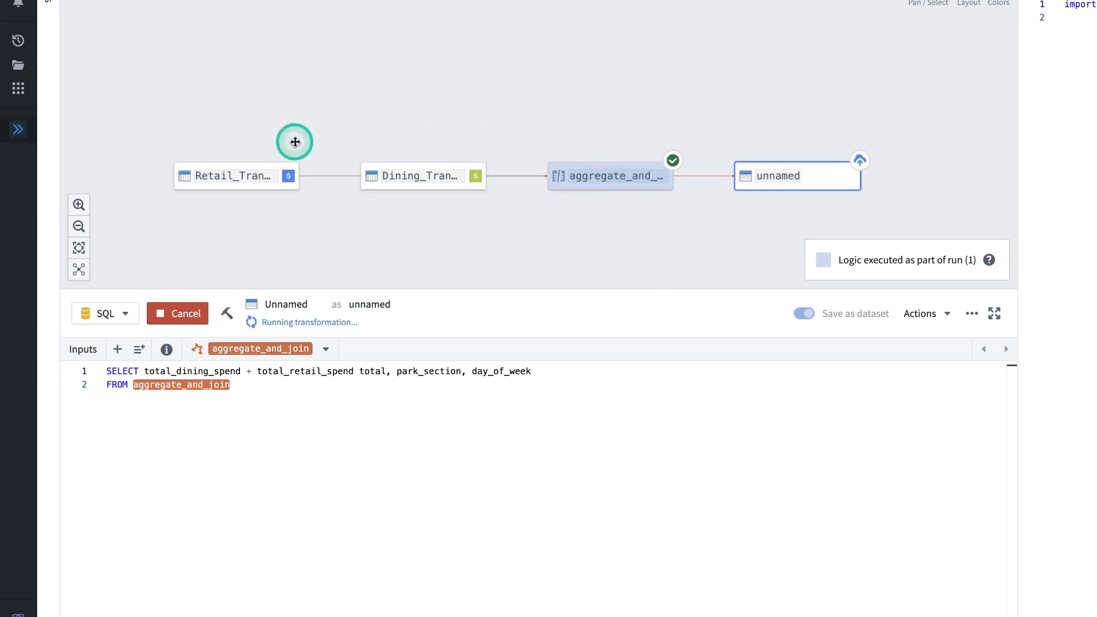
mouse_move(602, 232)
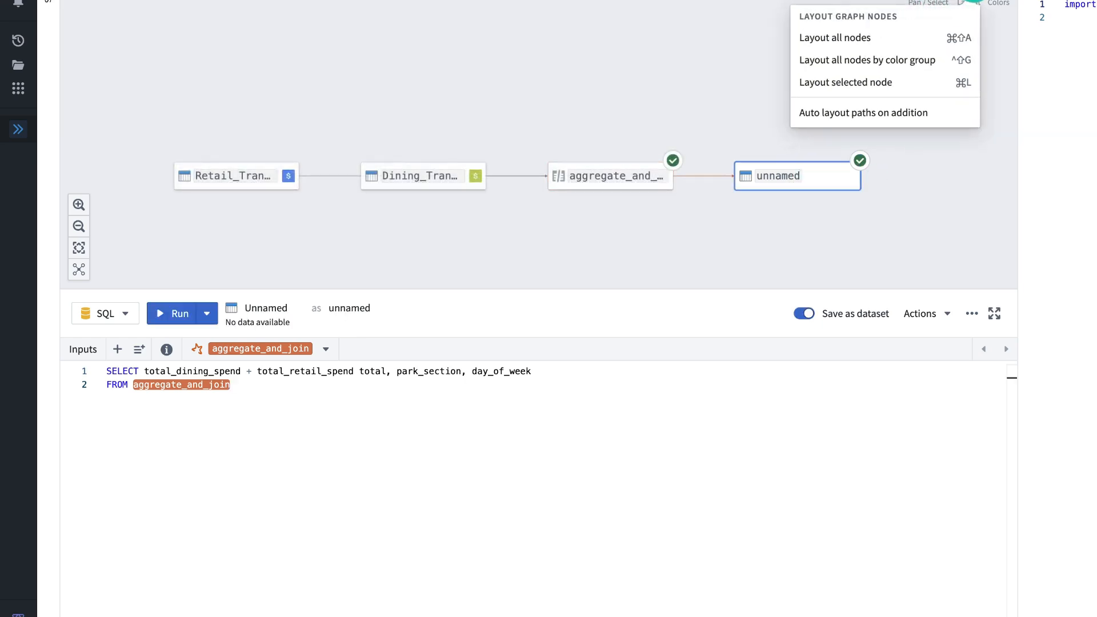
left_click(834, 36)
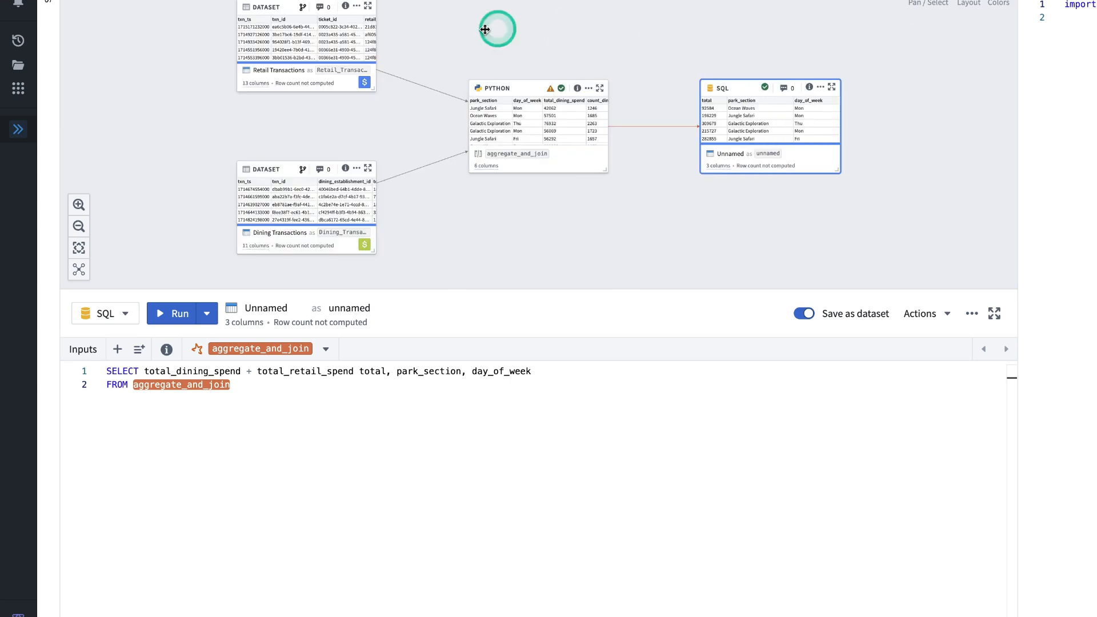
mouse_move(598, 54)
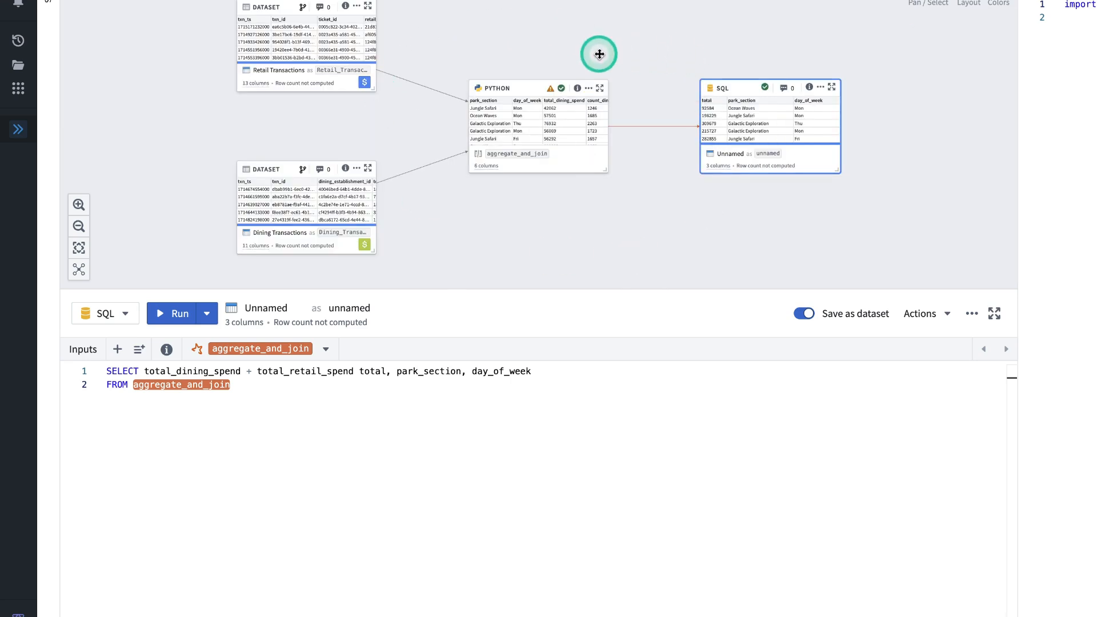
left_click(348, 307)
type("Add Dining and Retail Spen")
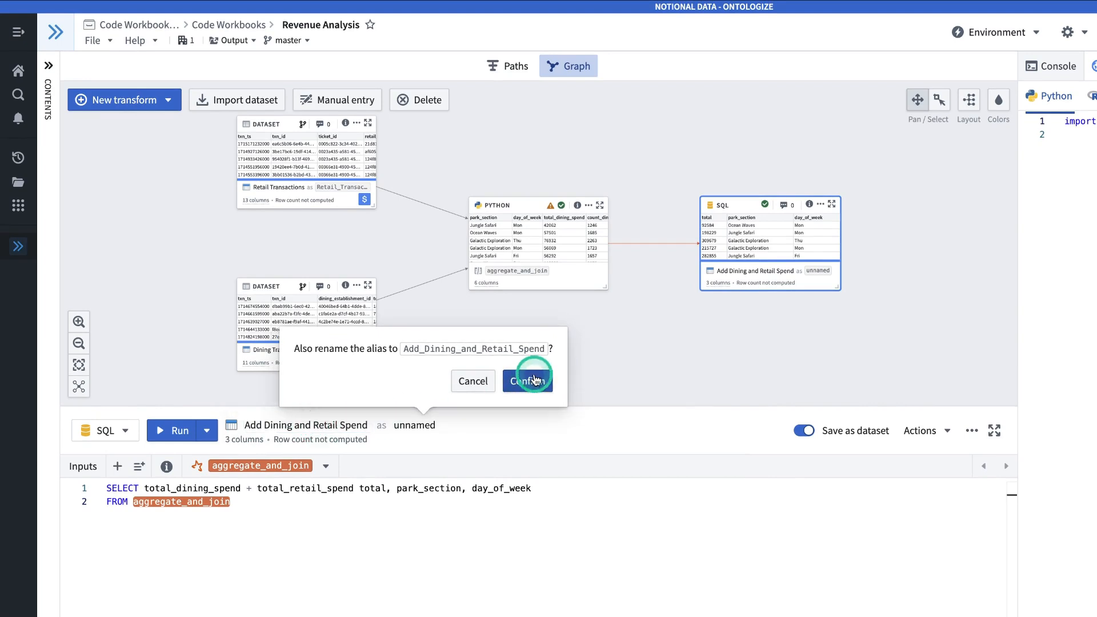
- Confirm the alias Add_Dining_and_Retail_Spend and check the Revenue Analysis output folder
left_click(528, 381)
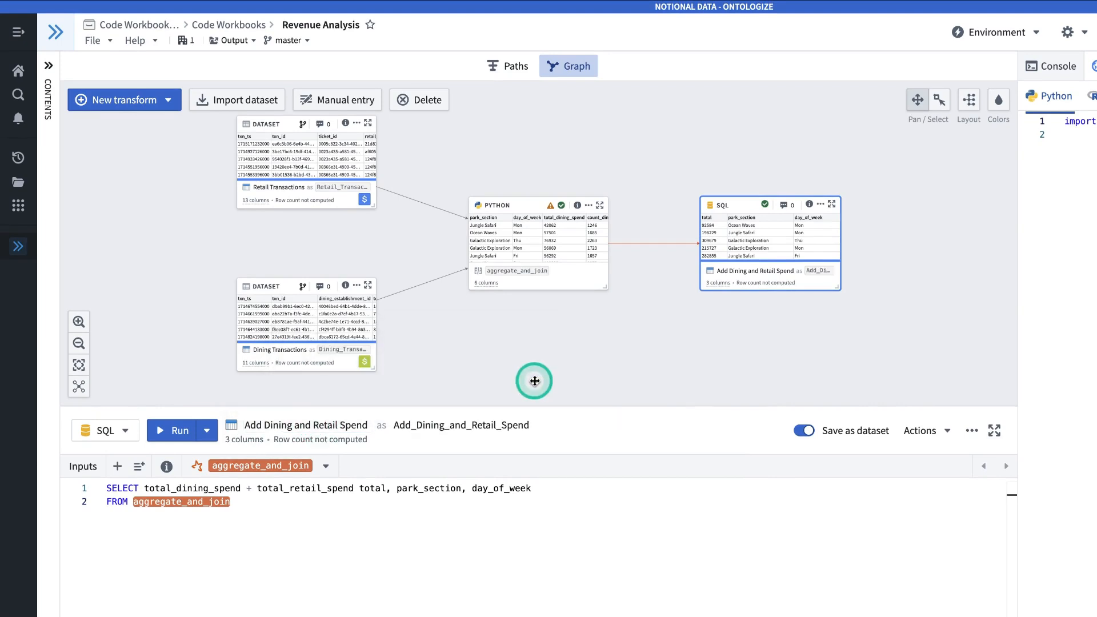
mouse_move(516, 365)
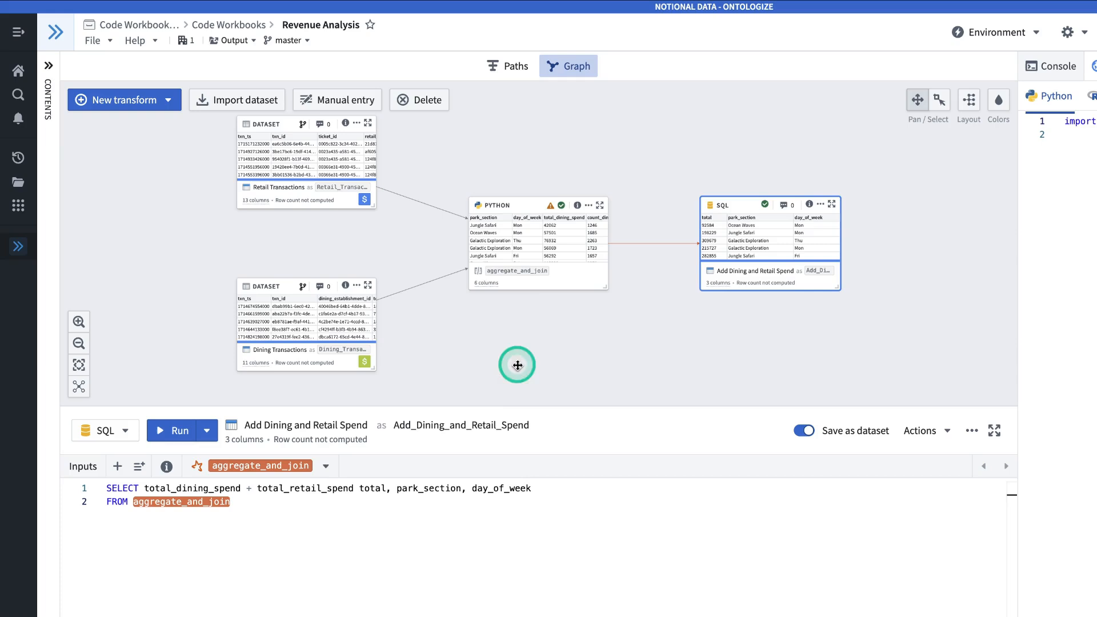
mouse_move(312, 532)
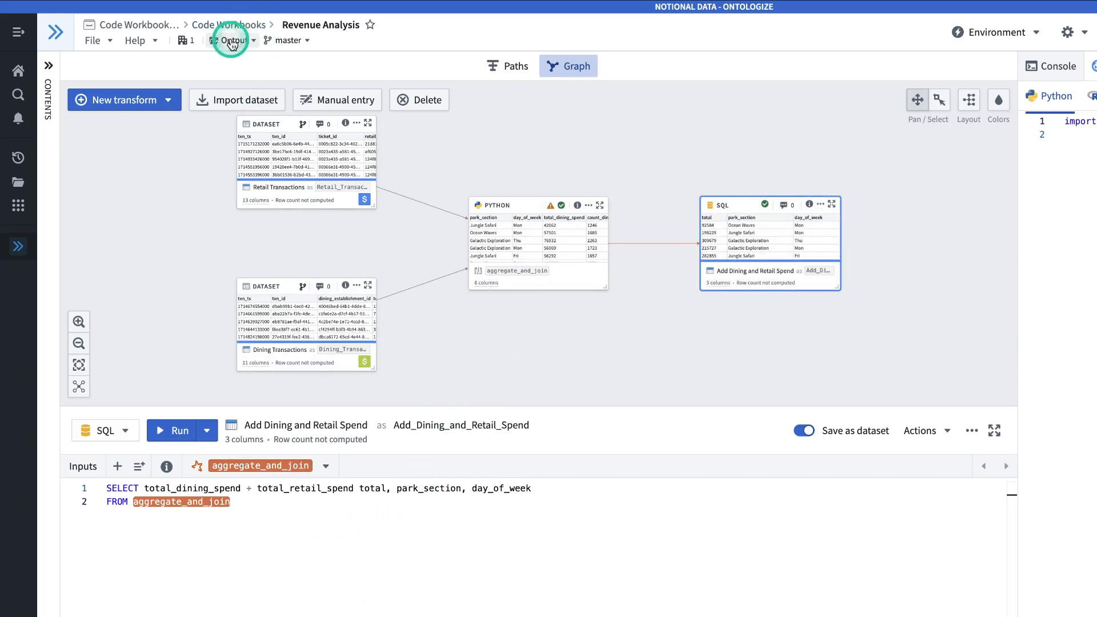
left_click(232, 40)
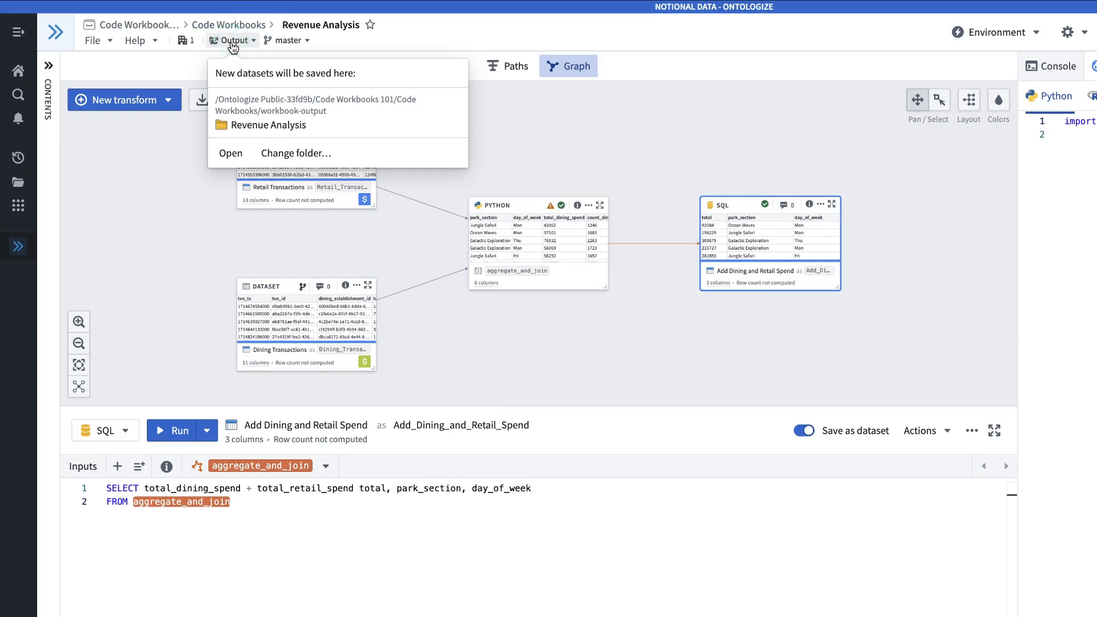
left_click(232, 40)
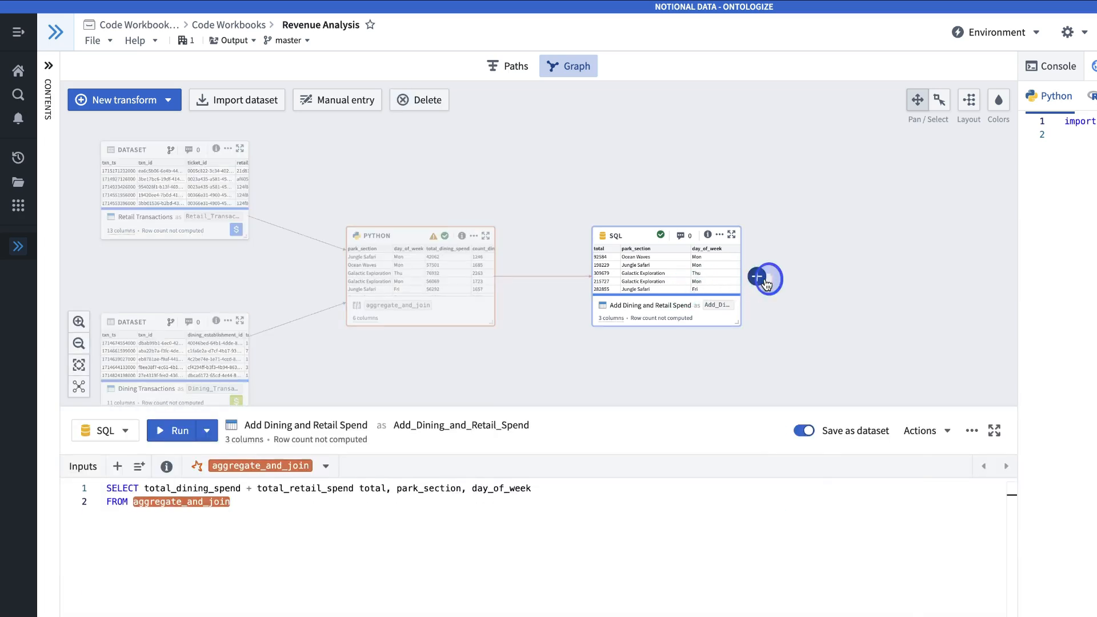
- Add a Python node after the SQL dataset reading Add_Dining_and_Retail_Spend as a Pandas dataframe
left_click(757, 276)
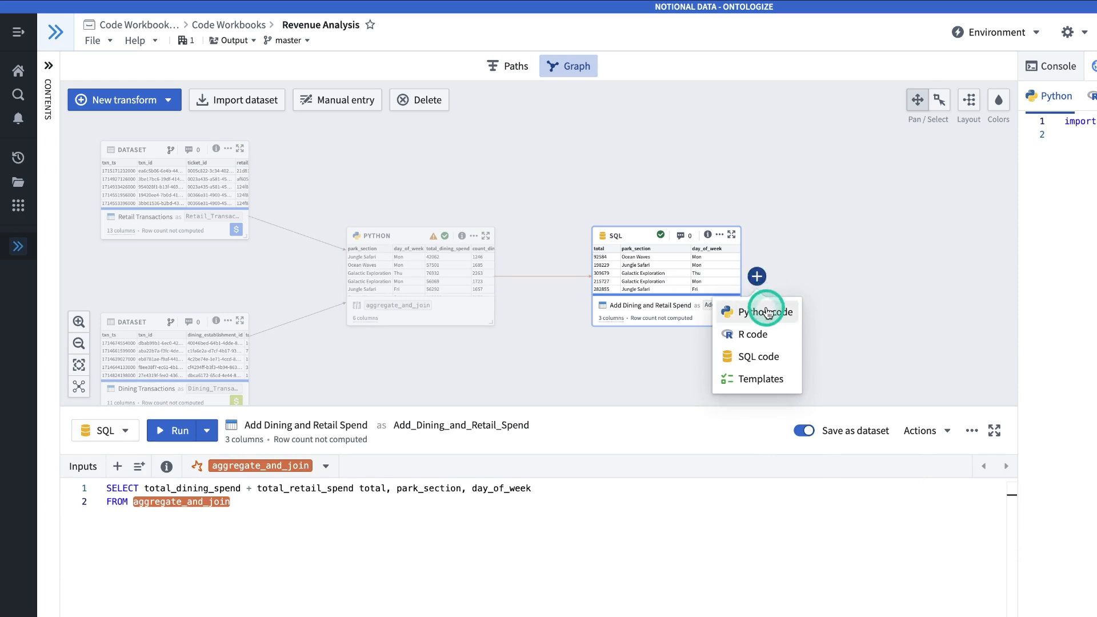
left_click(764, 312)
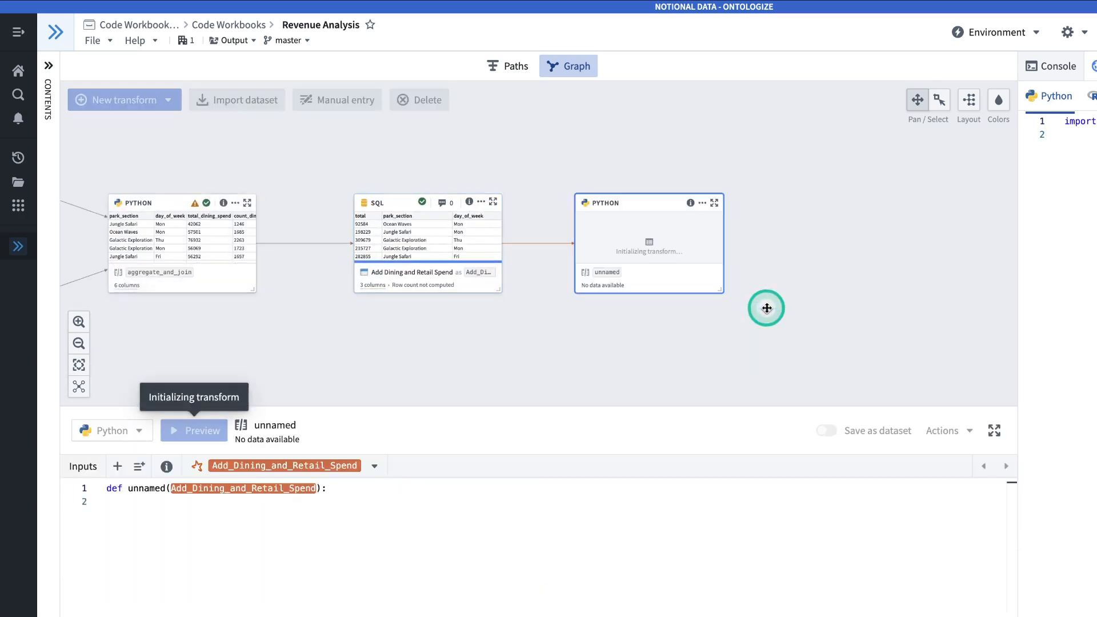
mouse_move(383, 539)
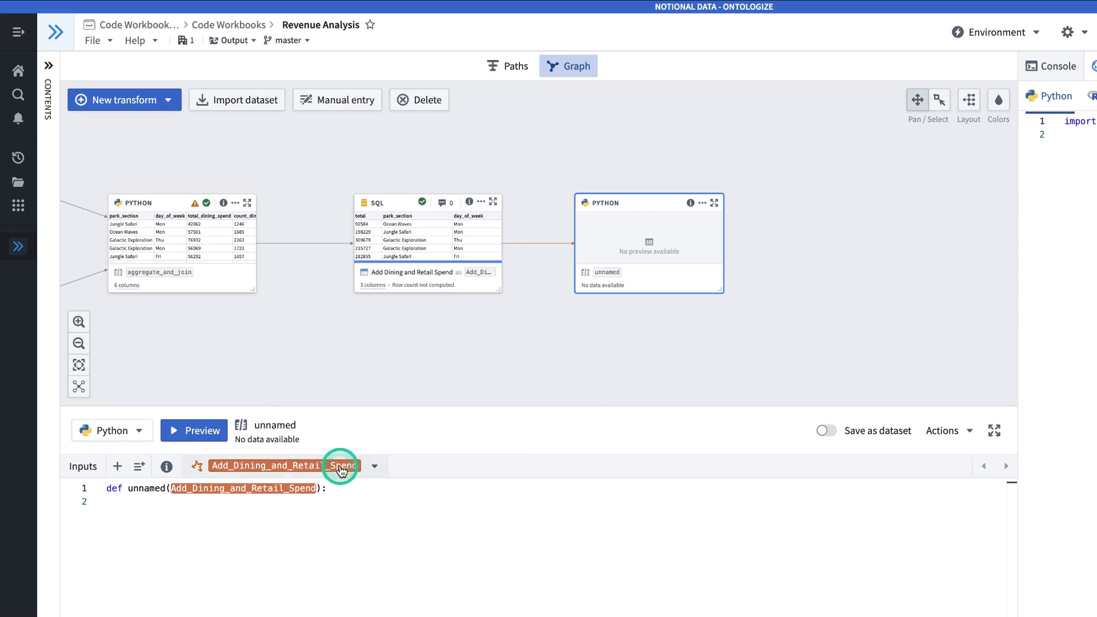
mouse_move(357, 469)
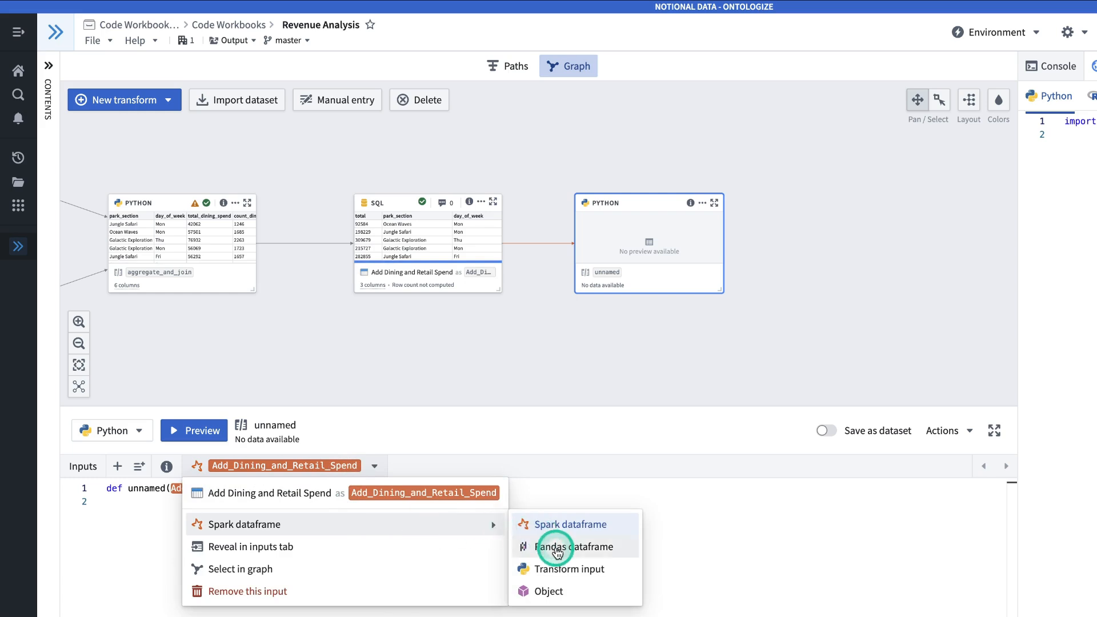
left_click(575, 546)
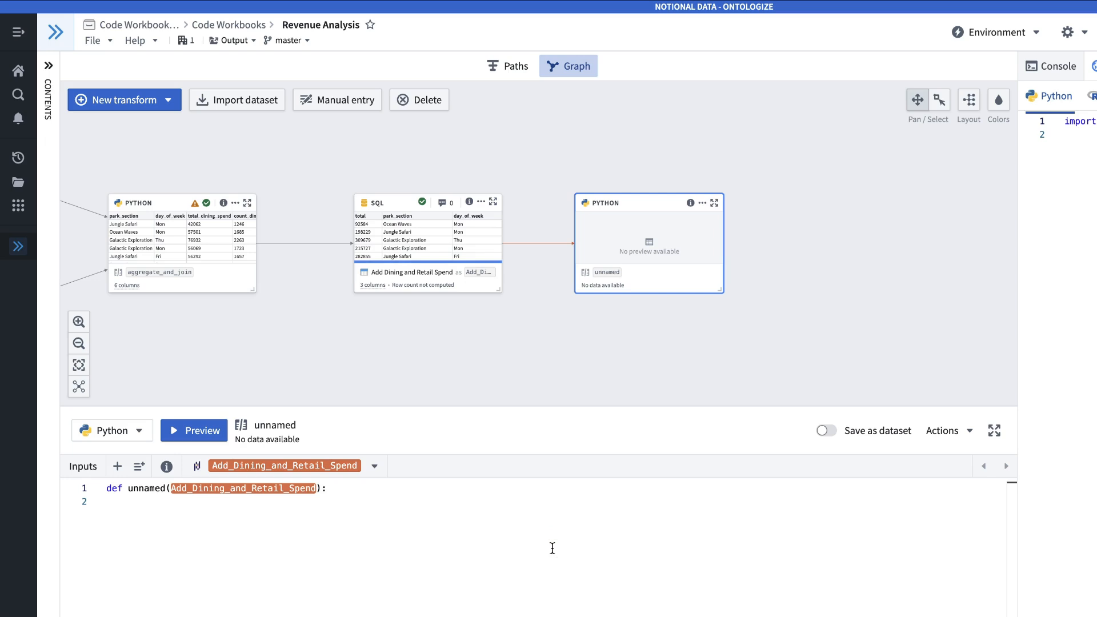
left_click(123, 488)
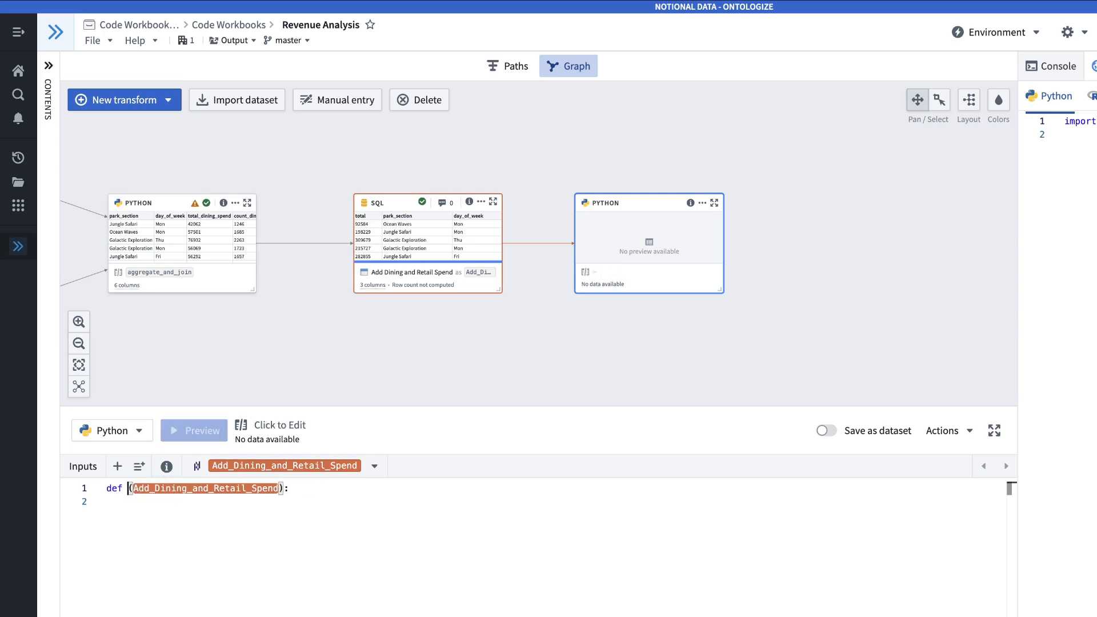
- Name the function plot_total_spend and code a pivoted bar chart of total by park section and weekday
type("plot_total_spend")
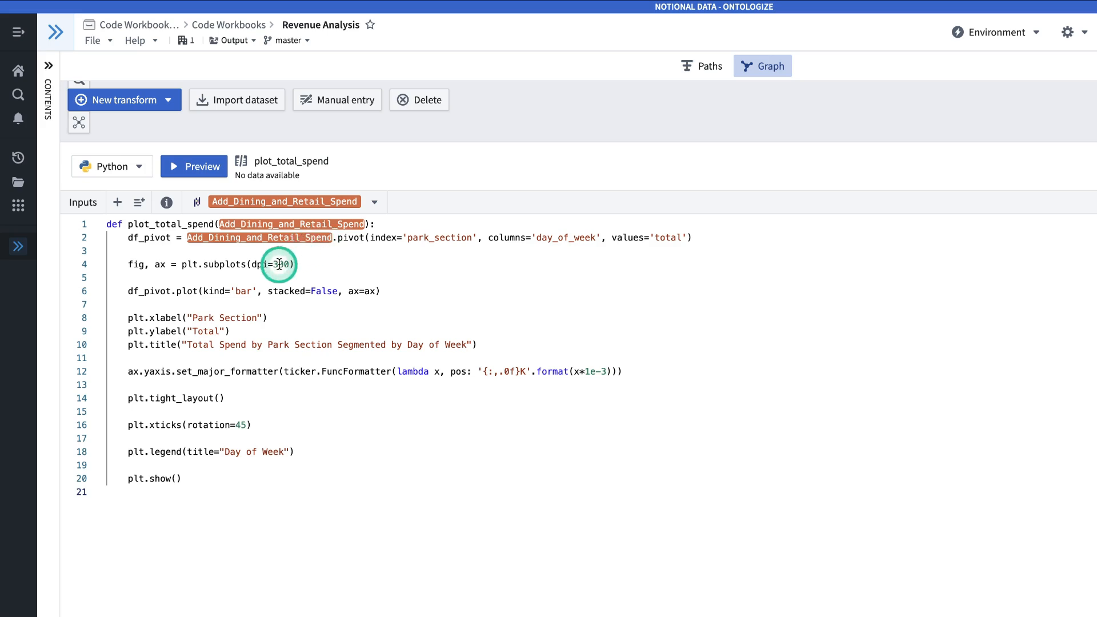
mouse_move(250, 273)
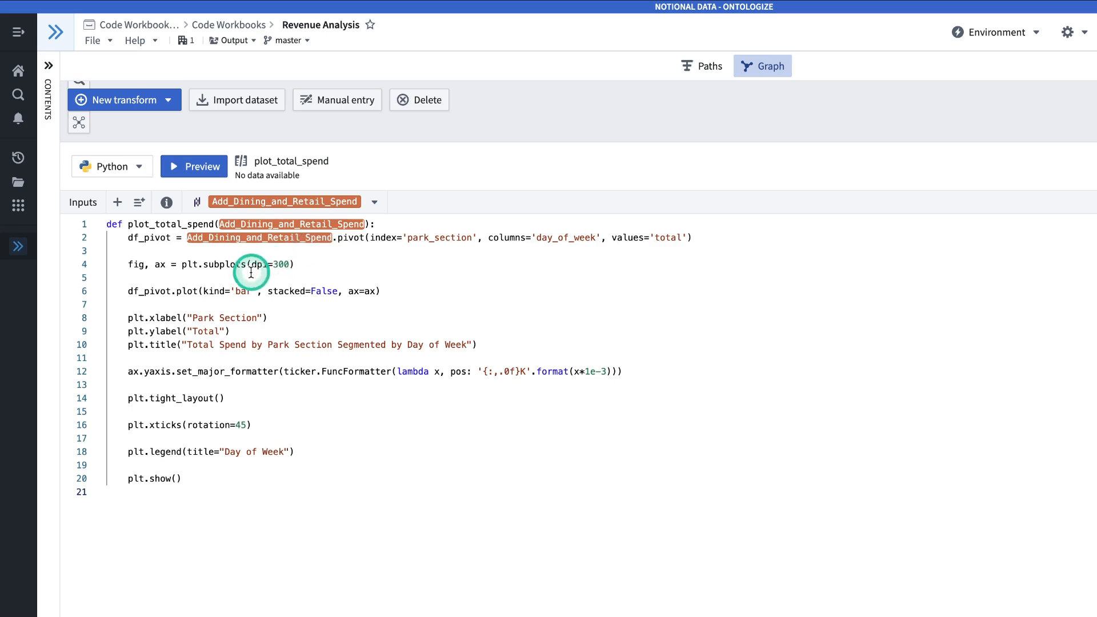
mouse_move(223, 294)
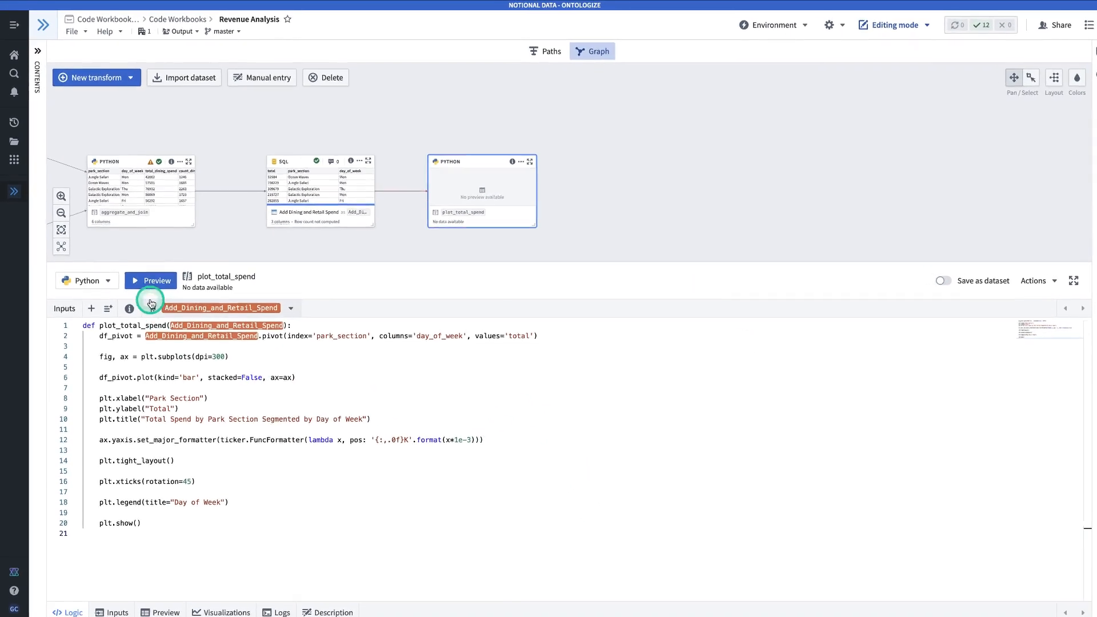
- Preview plot_total_spend and view the rendered bar chart enlarged from the Visualizations tab
left_click(151, 281)
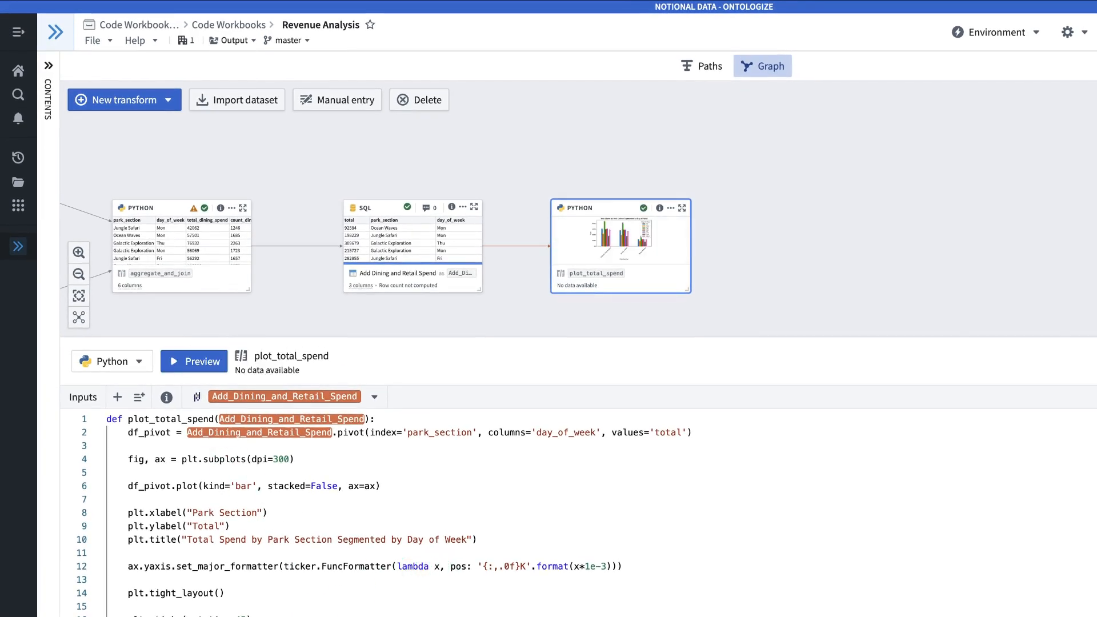
left_click(195, 361)
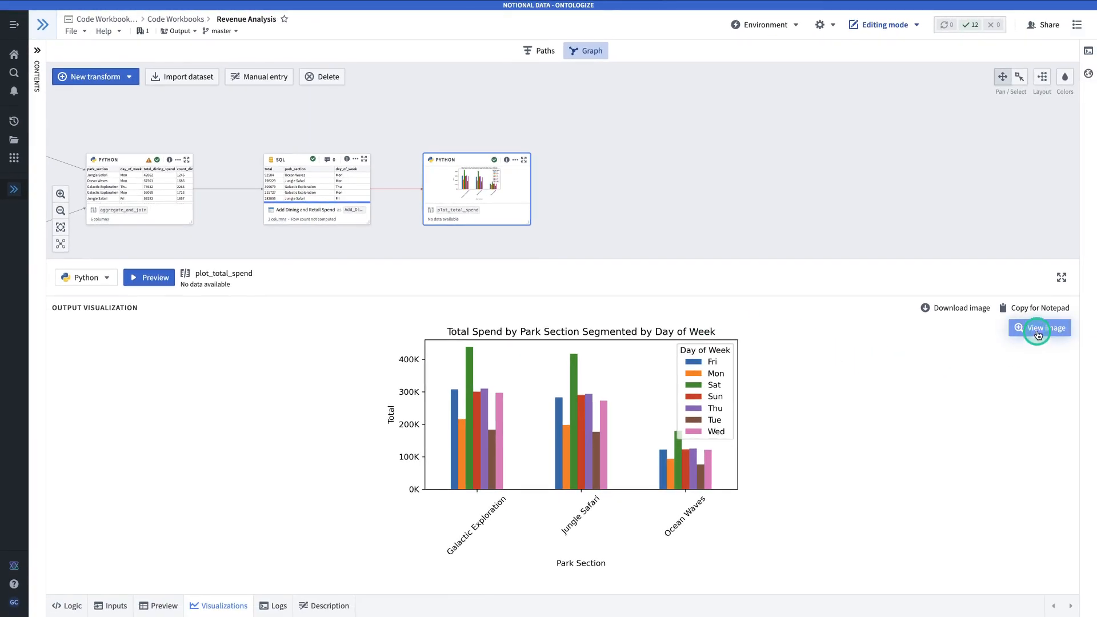
left_click(1043, 328)
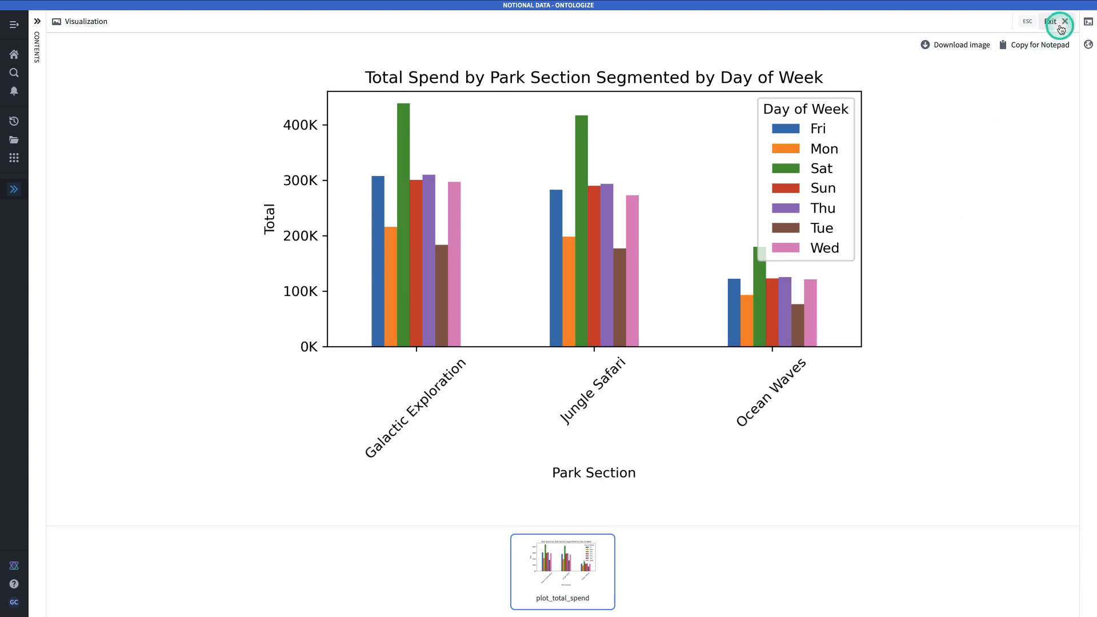
left_click(1062, 22)
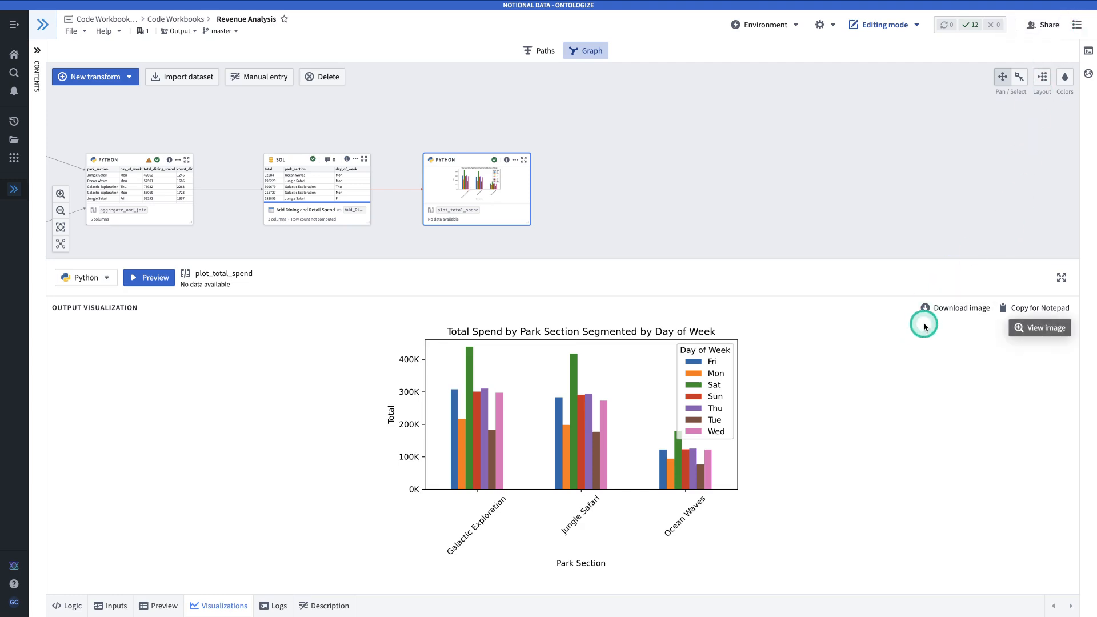